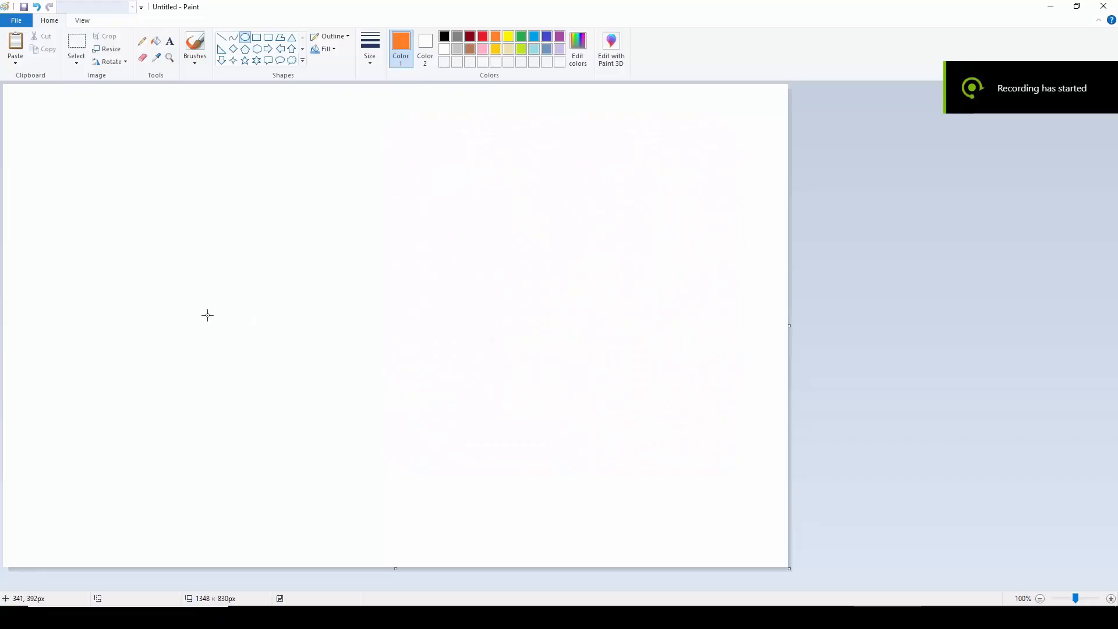
# - Draw a black circle, erase its top half, and curve a line up from the left rim
pyautogui.moveTo(203, 294); pyautogui.dragTo(382, 472)
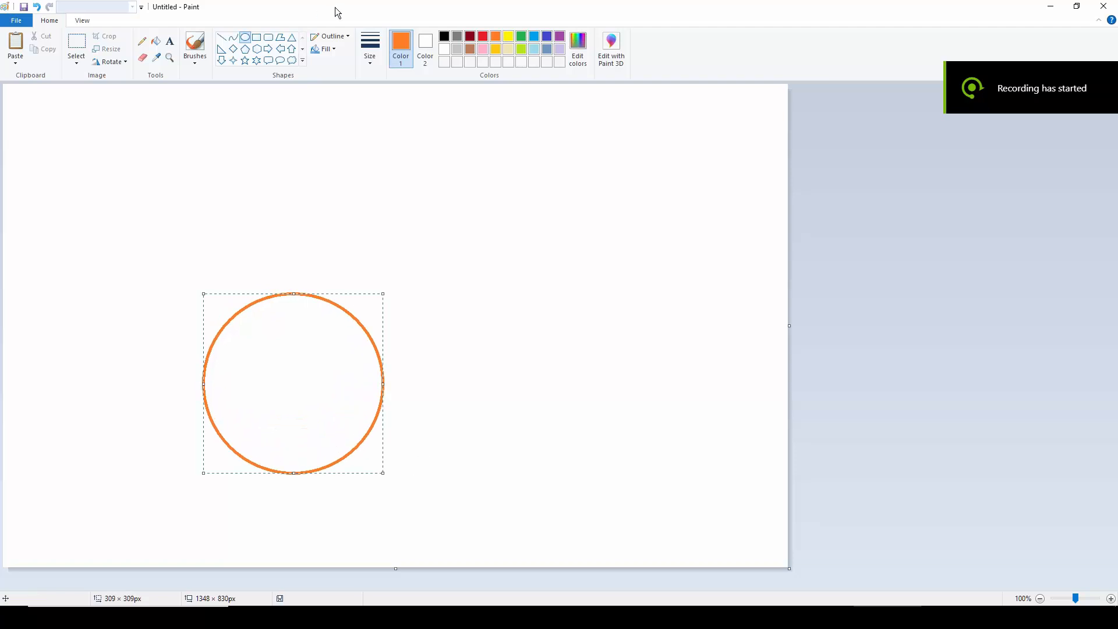
pyautogui.click(445, 36)
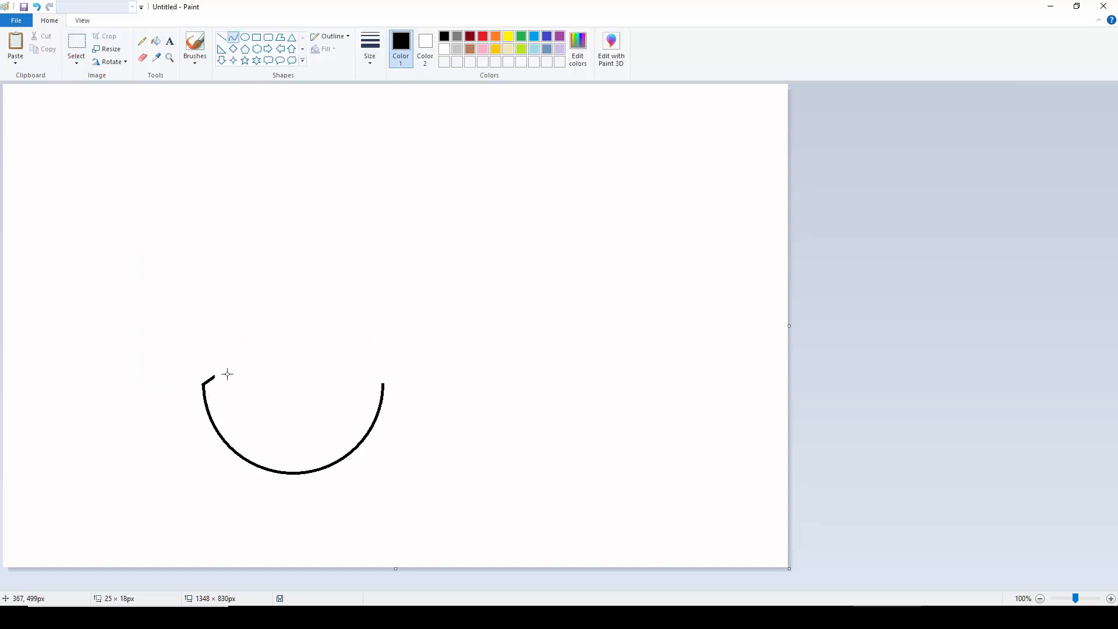
pyautogui.moveTo(205, 381); pyautogui.dragTo(310, 310)
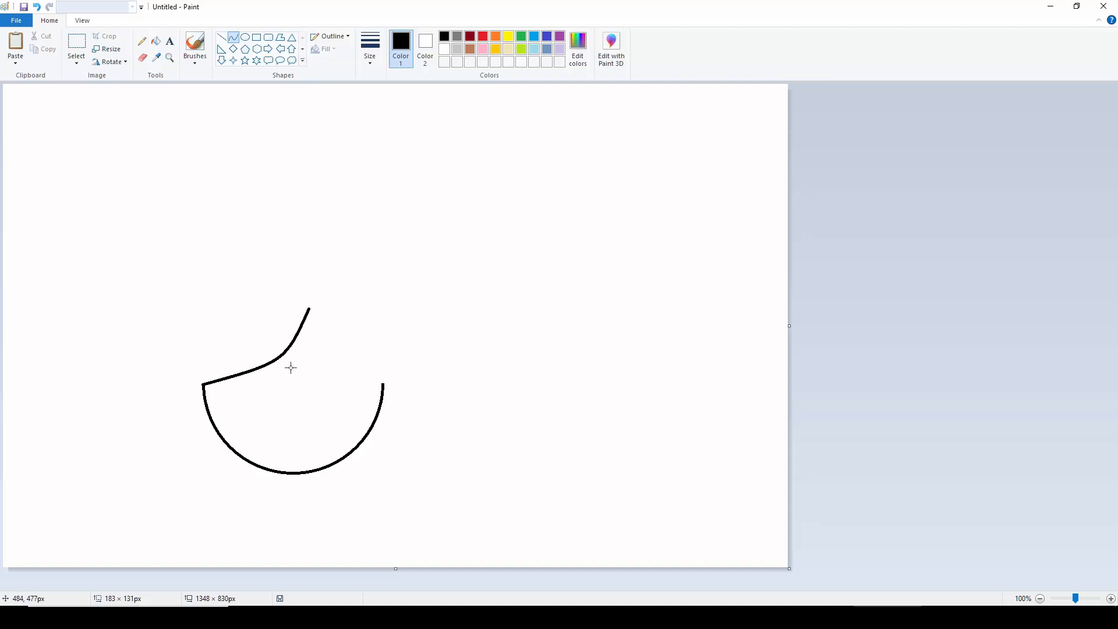
pyautogui.moveTo(297, 368)
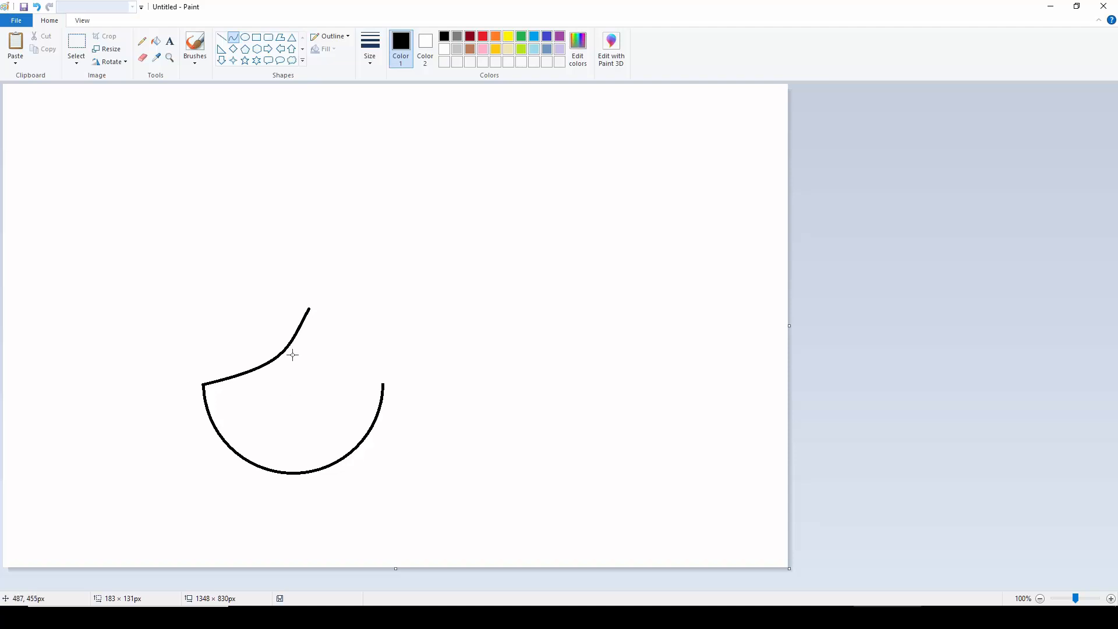
pyautogui.moveTo(146, 184)
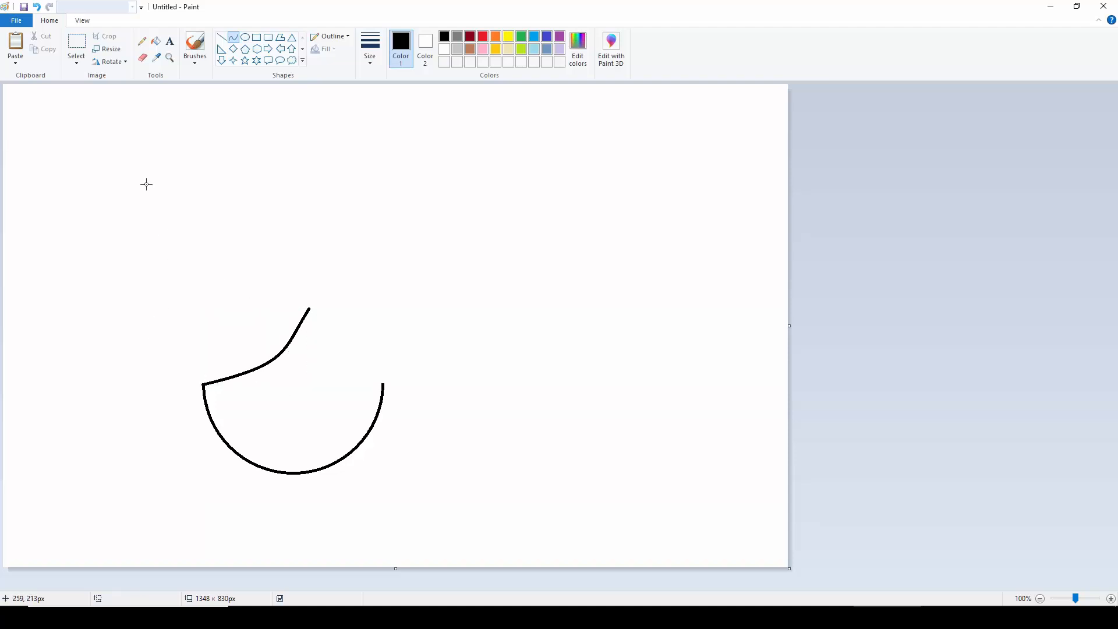
# - Copy the curve, flip it horizontally, and join it to the original as a pointed tip
pyautogui.moveTo(171, 271); pyautogui.dragTo(308, 380)
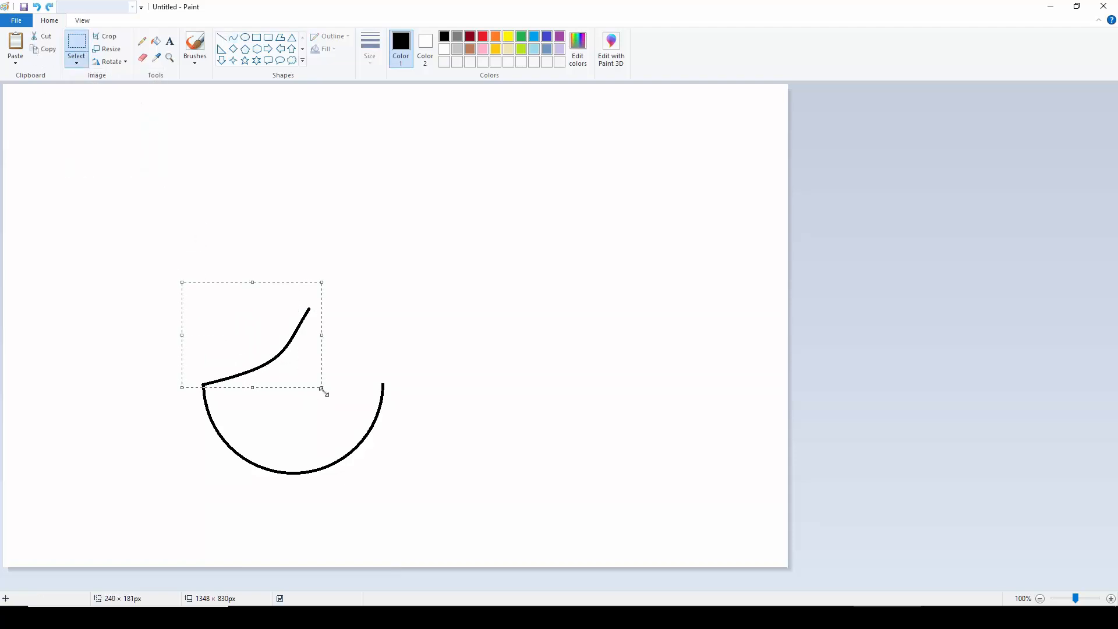
pyautogui.moveTo(251, 334); pyautogui.dragTo(435, 300)
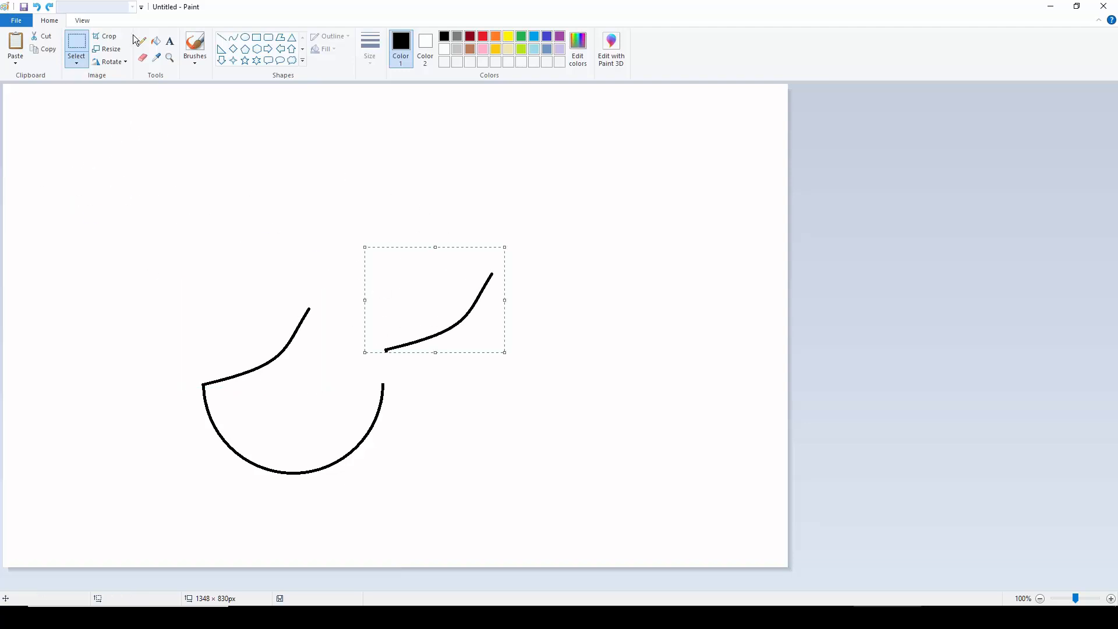
pyautogui.click(109, 61)
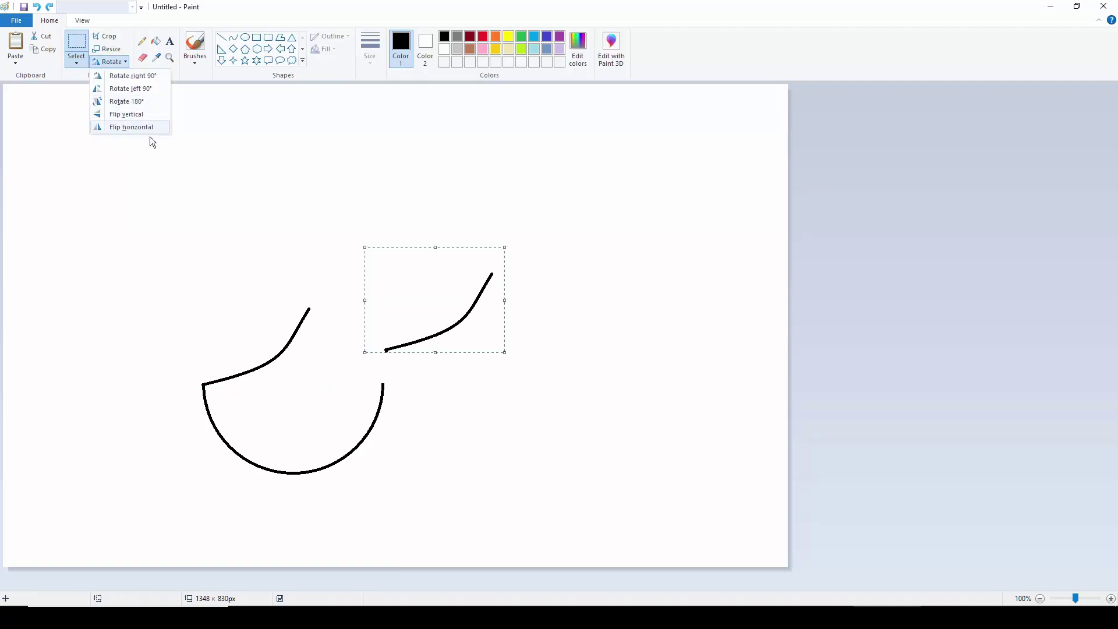
pyautogui.click(130, 127)
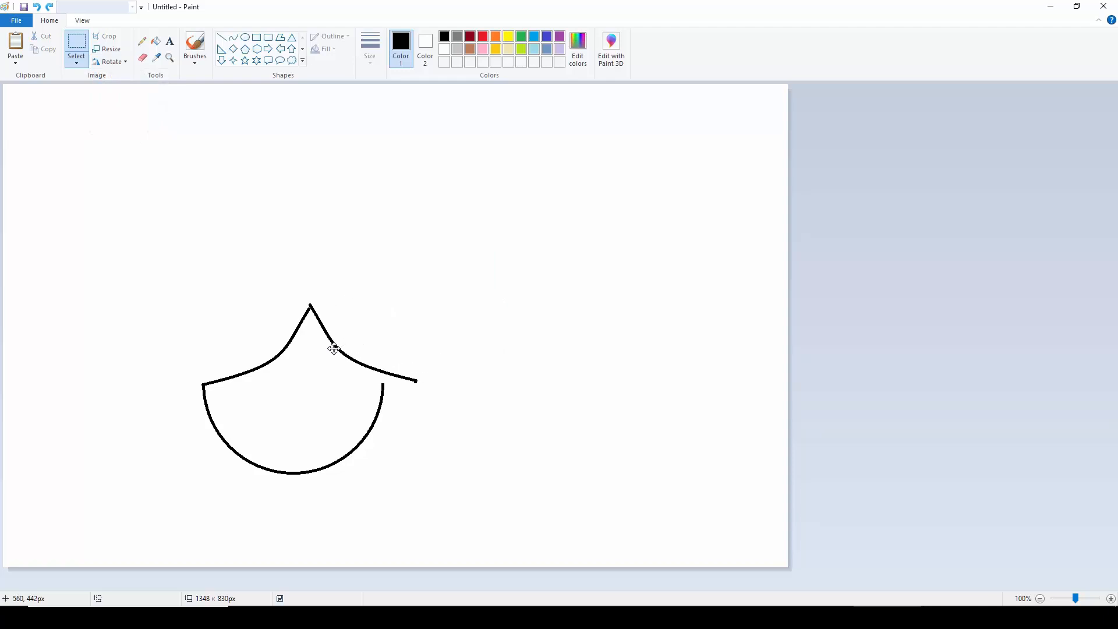
pyautogui.moveTo(332, 350); pyautogui.dragTo(317, 356)
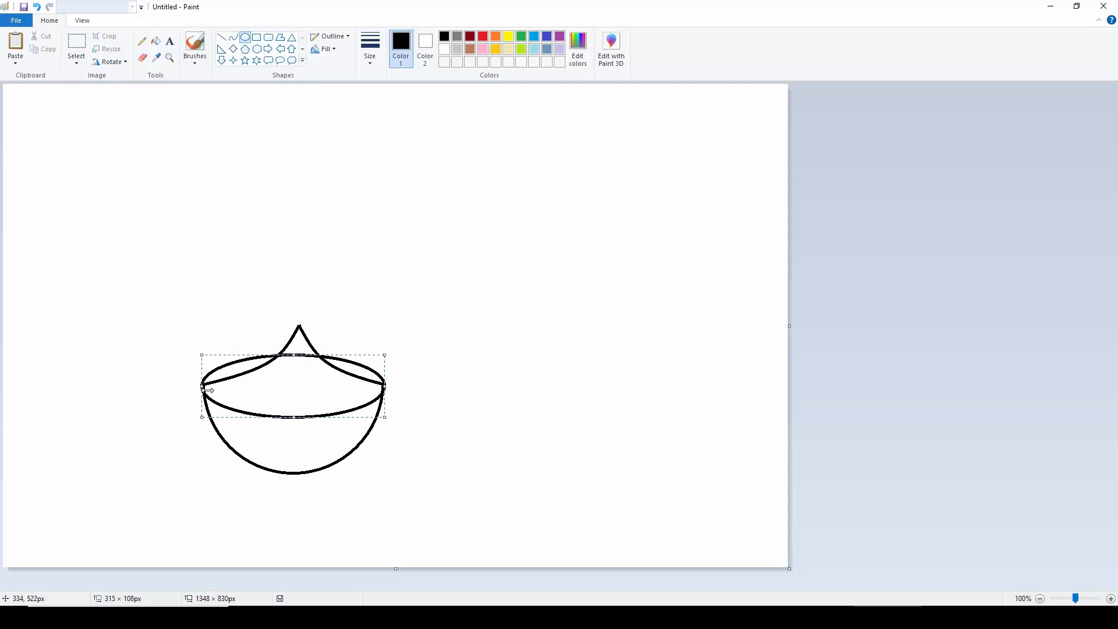
pyautogui.moveTo(239, 392)
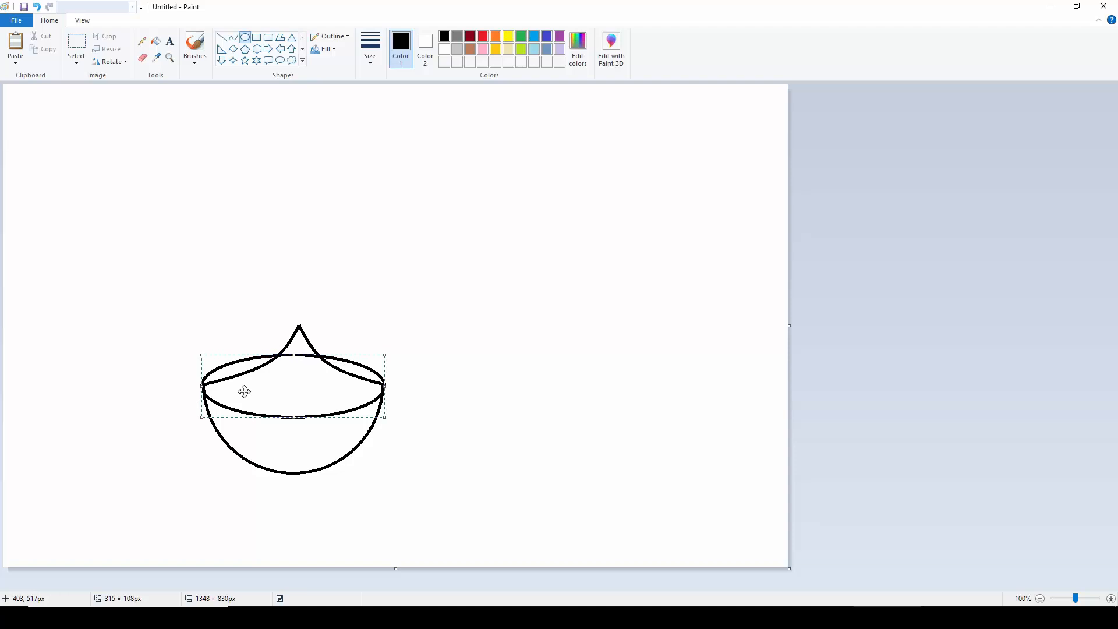
pyautogui.moveTo(169, 175)
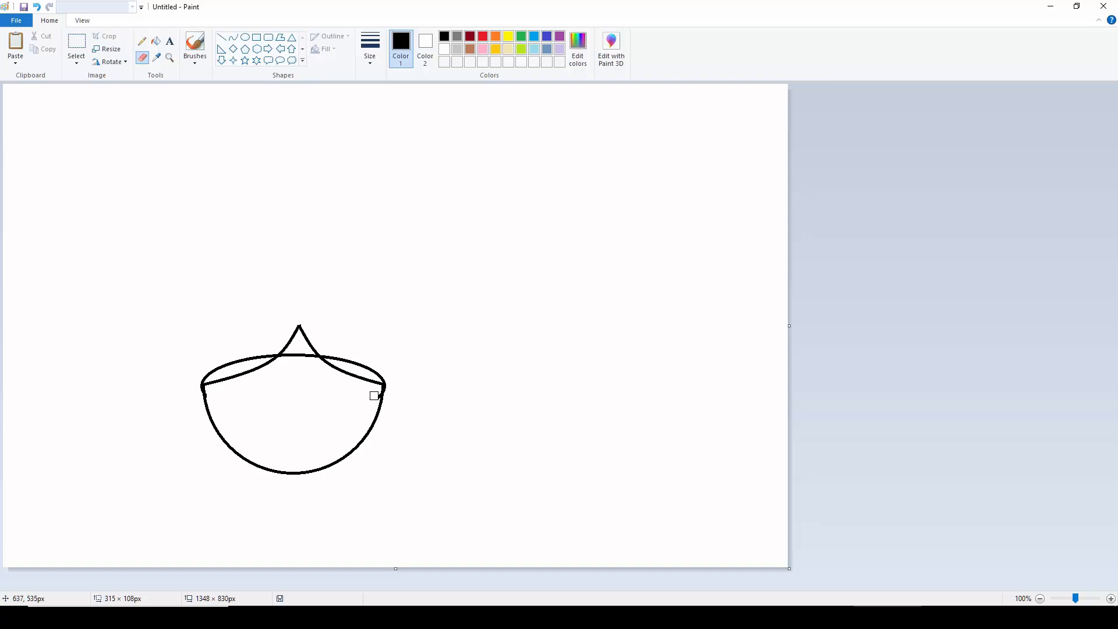
pyautogui.moveTo(288, 382)
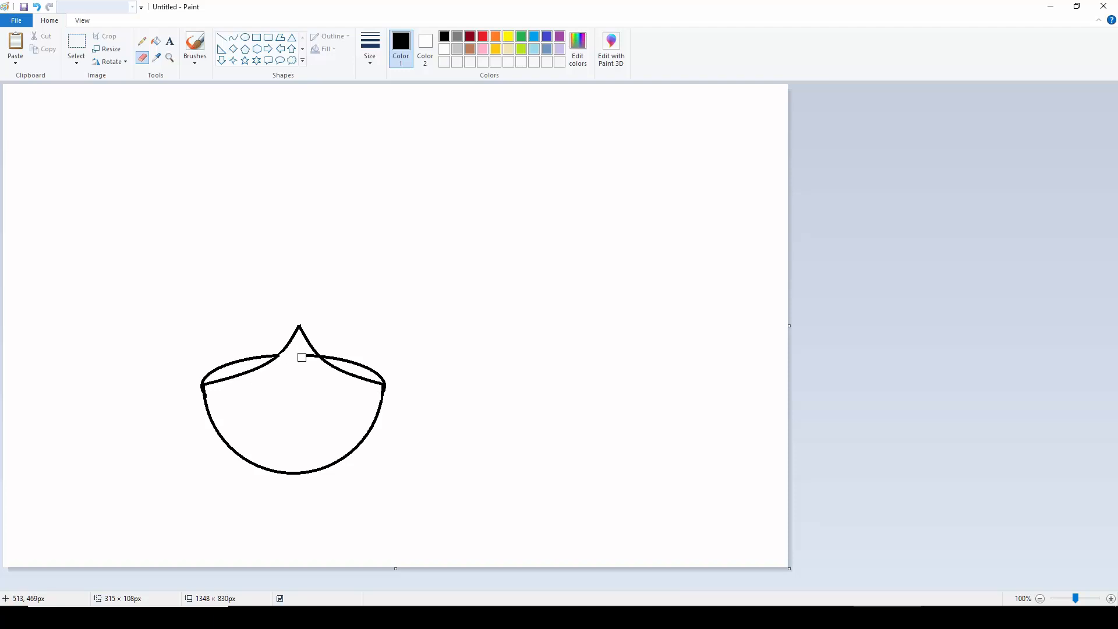
# - Zoom in to 200% to erase the rim line inside the tip
pyautogui.click(1109, 598)
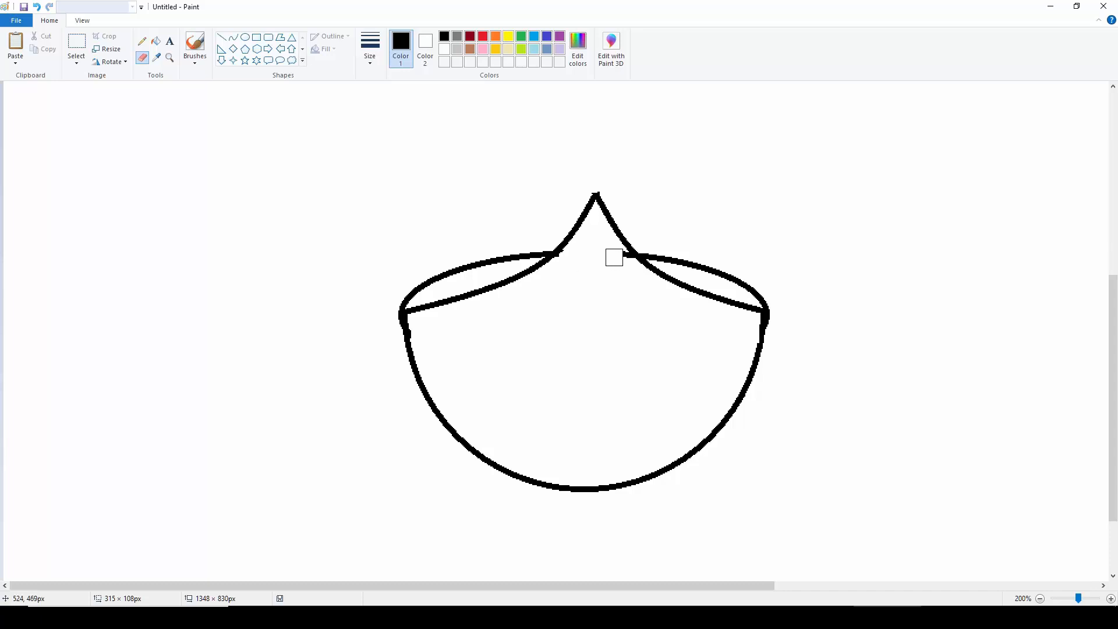
pyautogui.moveTo(623, 266)
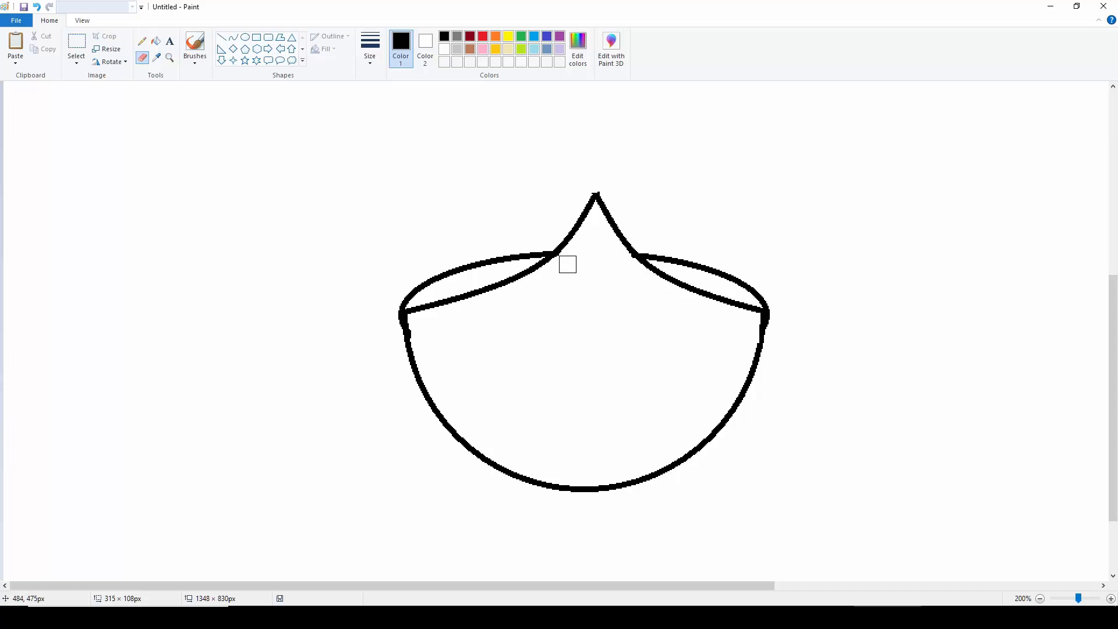
pyautogui.moveTo(600, 304)
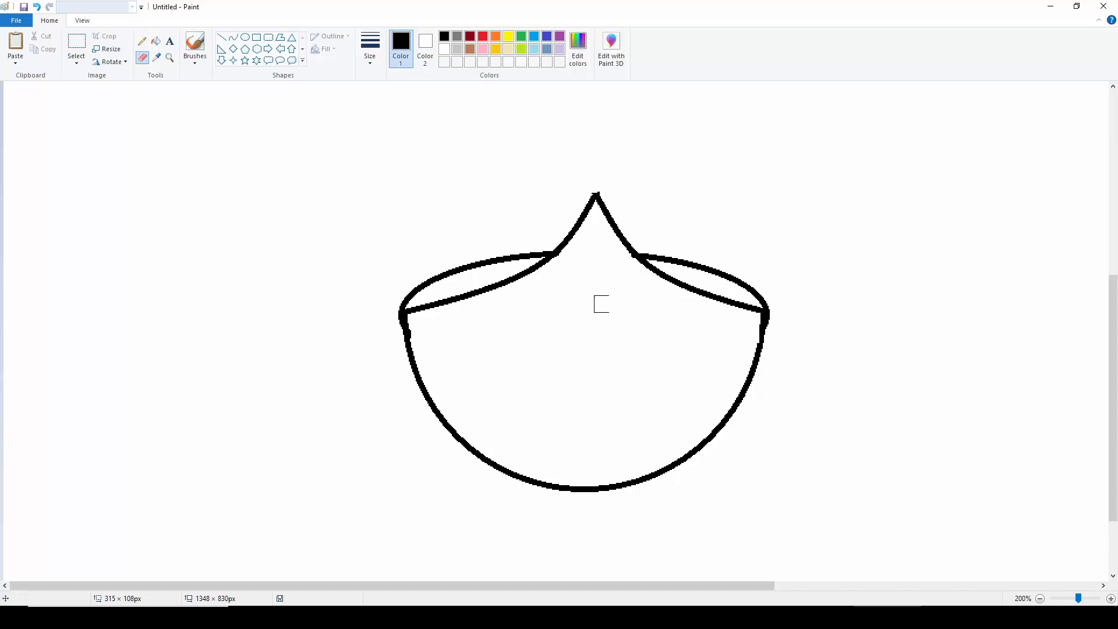
pyautogui.moveTo(781, 324)
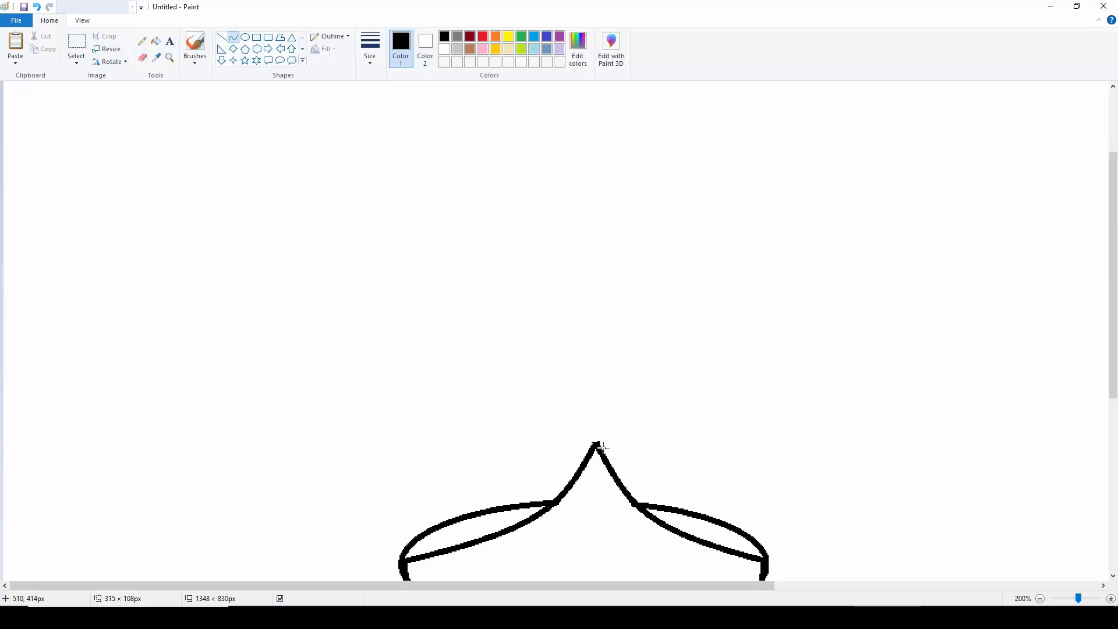
# - Draw the flame's right curve, then place and flip a copy to close the flame
pyautogui.moveTo(599, 445); pyautogui.dragTo(600, 311)
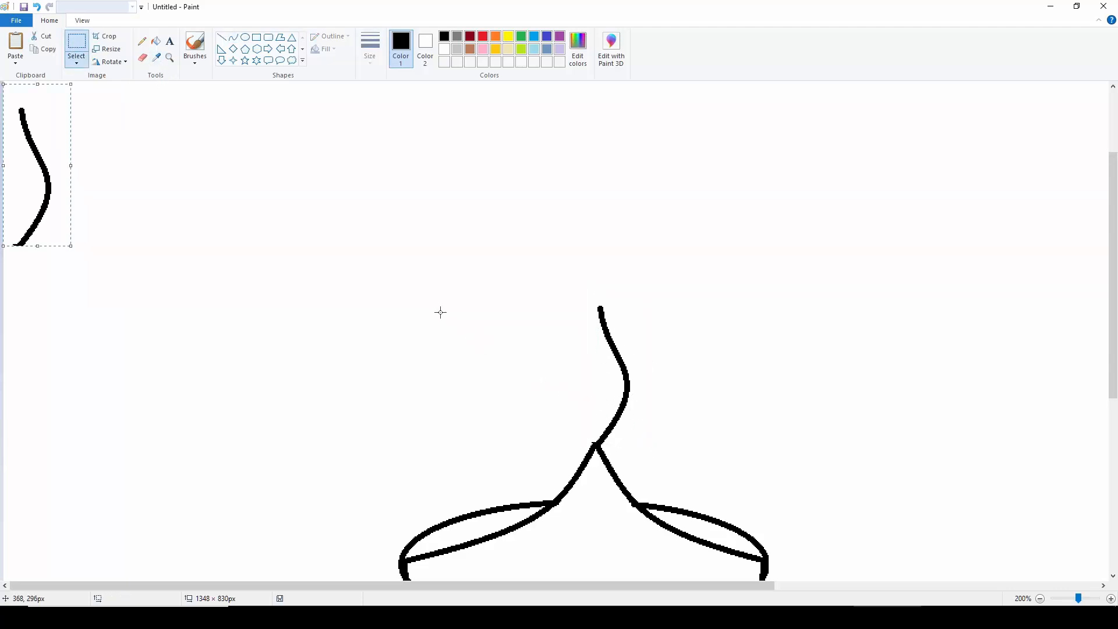
pyautogui.moveTo(35, 167); pyautogui.dragTo(565, 350)
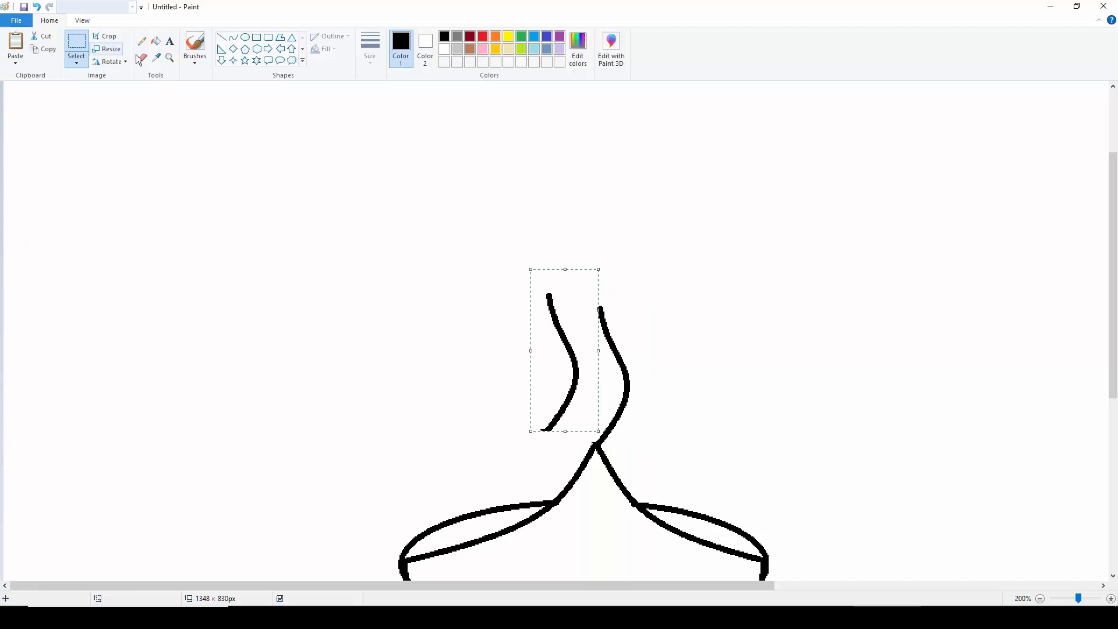
pyautogui.click(108, 62)
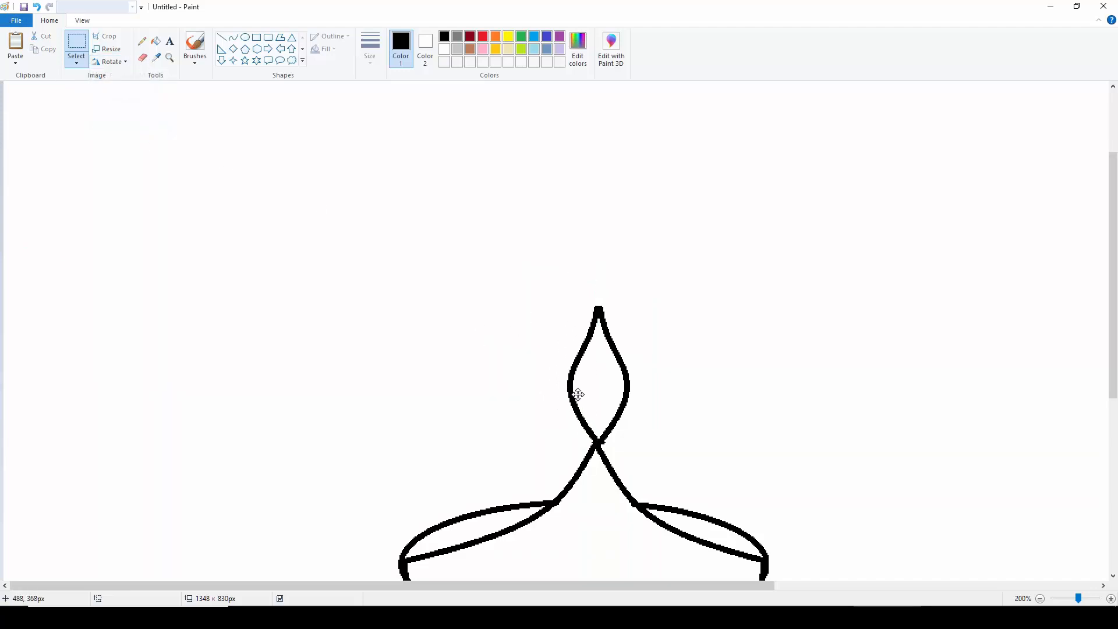
pyautogui.moveTo(517, 396)
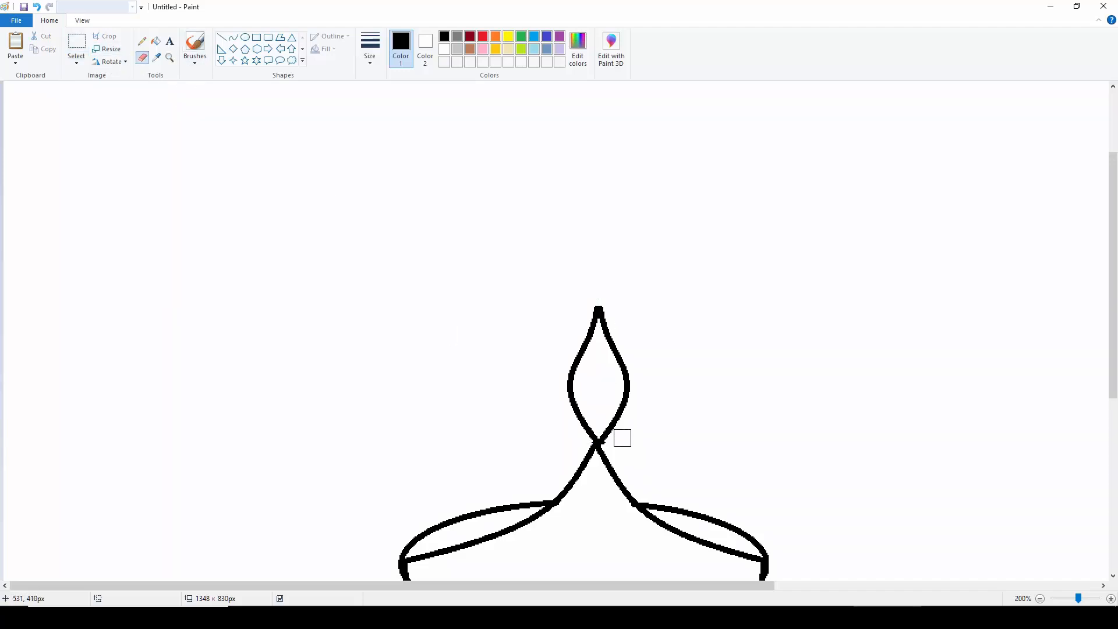
pyautogui.moveTo(618, 456)
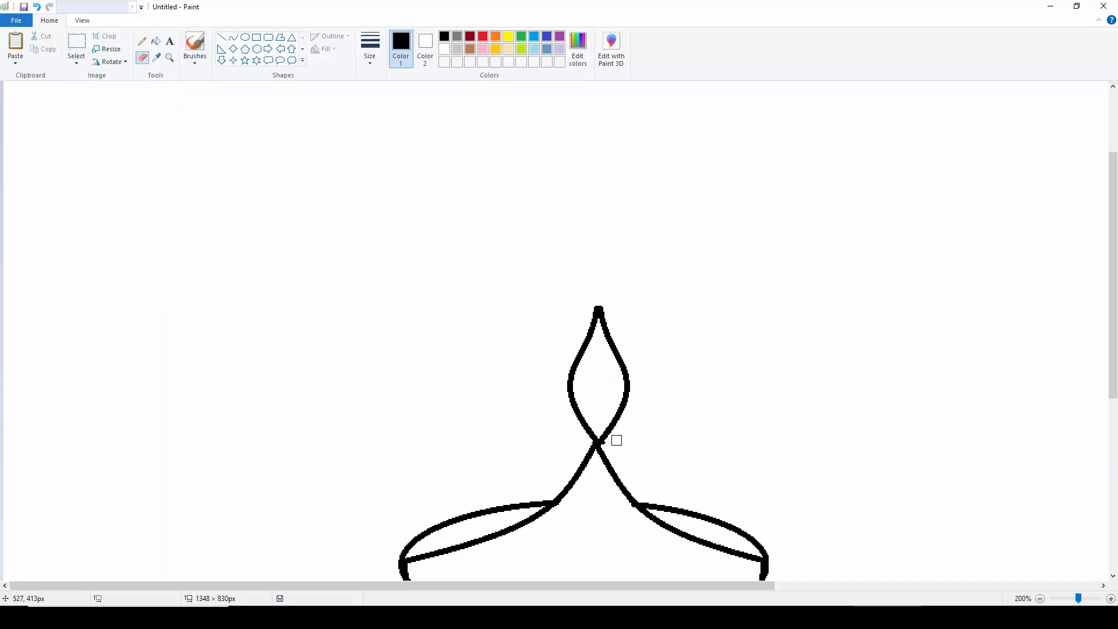
pyautogui.moveTo(605, 462)
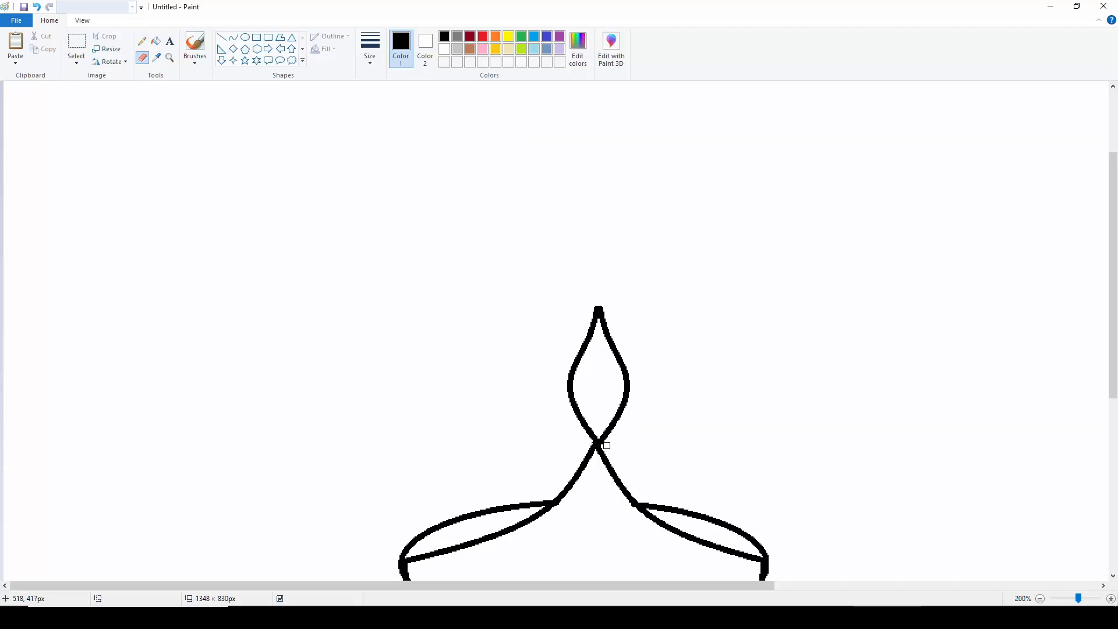
pyautogui.moveTo(413, 262)
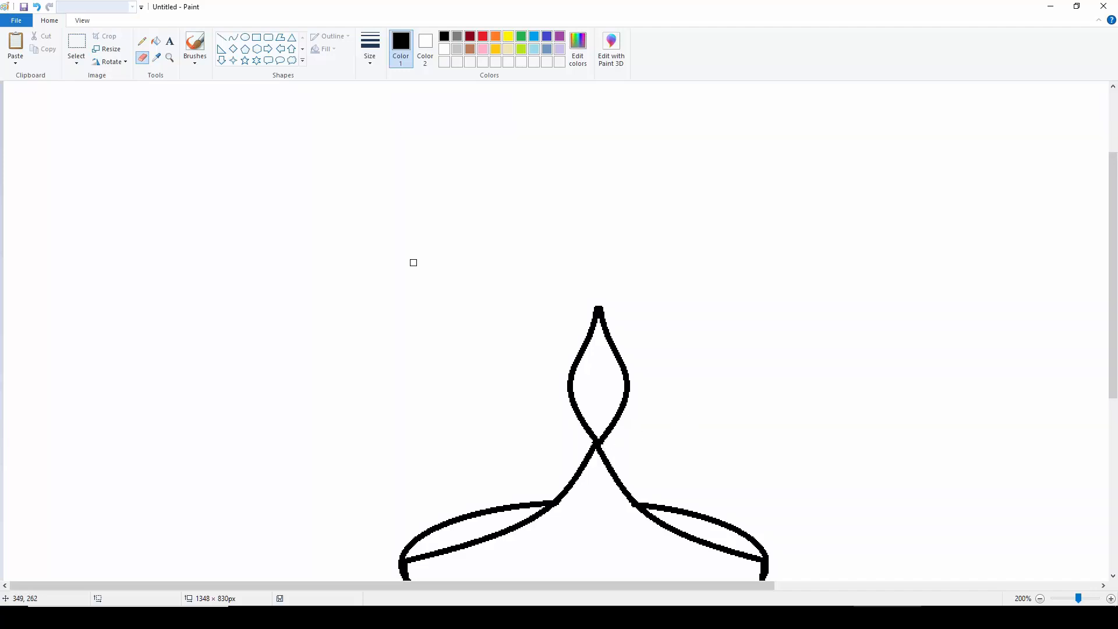
pyautogui.scroll(-3)
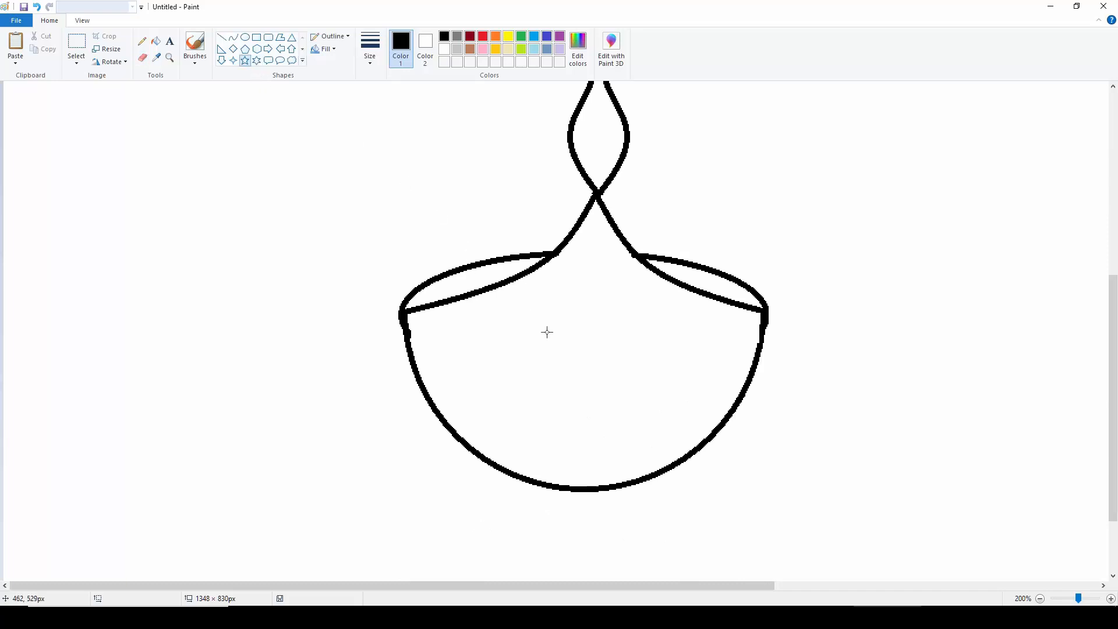
# - Draw a black five-point star outline and move it to the bowl's centre
pyautogui.moveTo(544, 308); pyautogui.dragTo(678, 439)
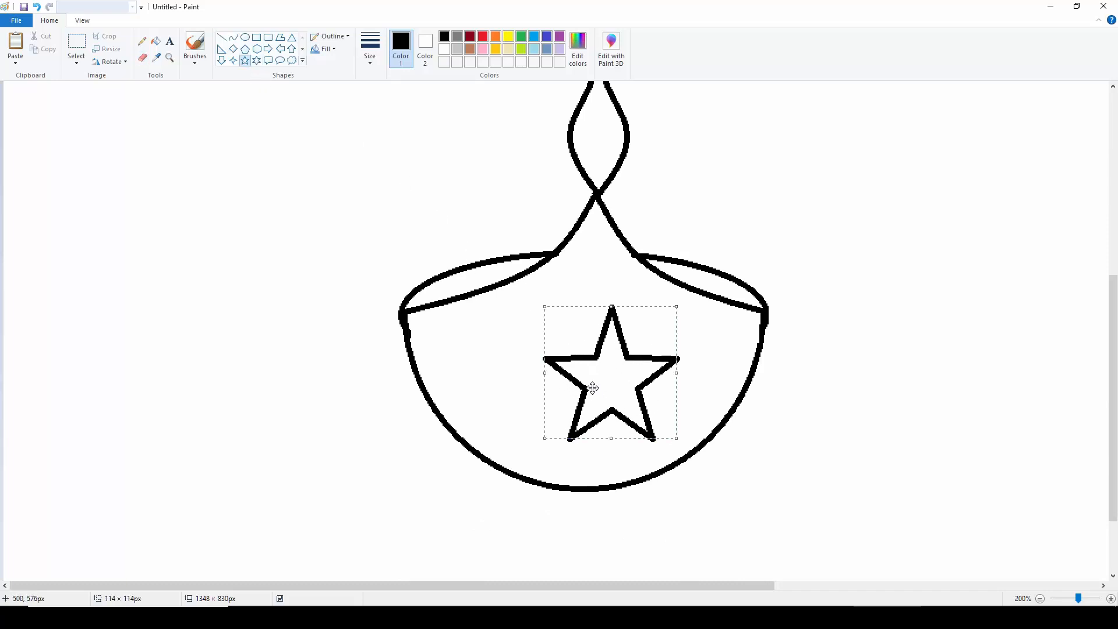
pyautogui.moveTo(592, 387); pyautogui.dragTo(559, 363)
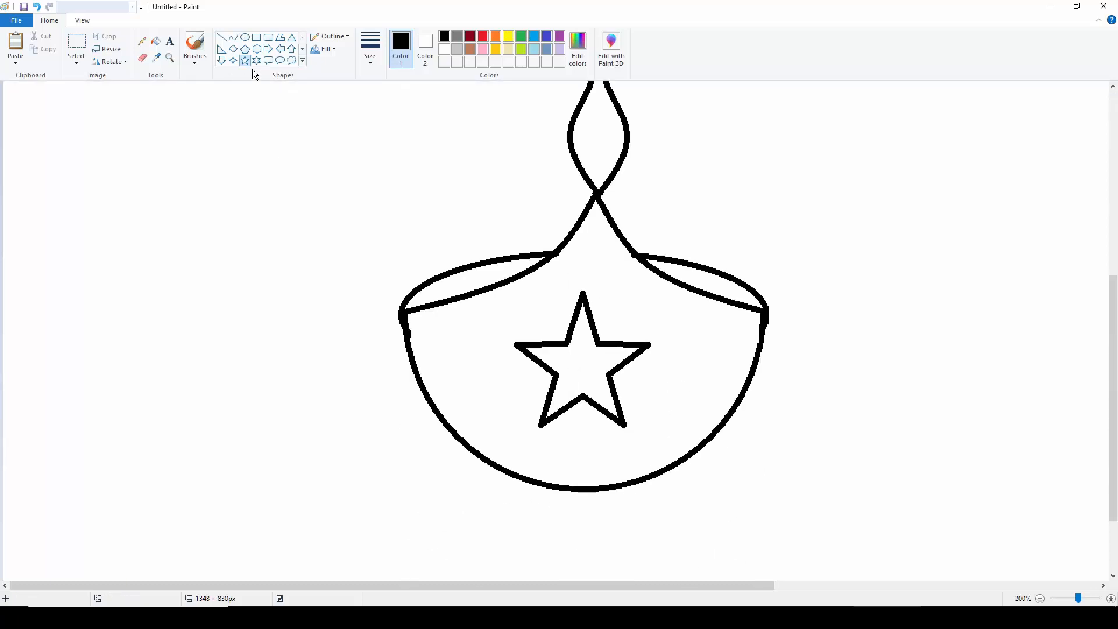
# - Fill the flame red and draw a curved orange streak down its right side
pyautogui.click(485, 37)
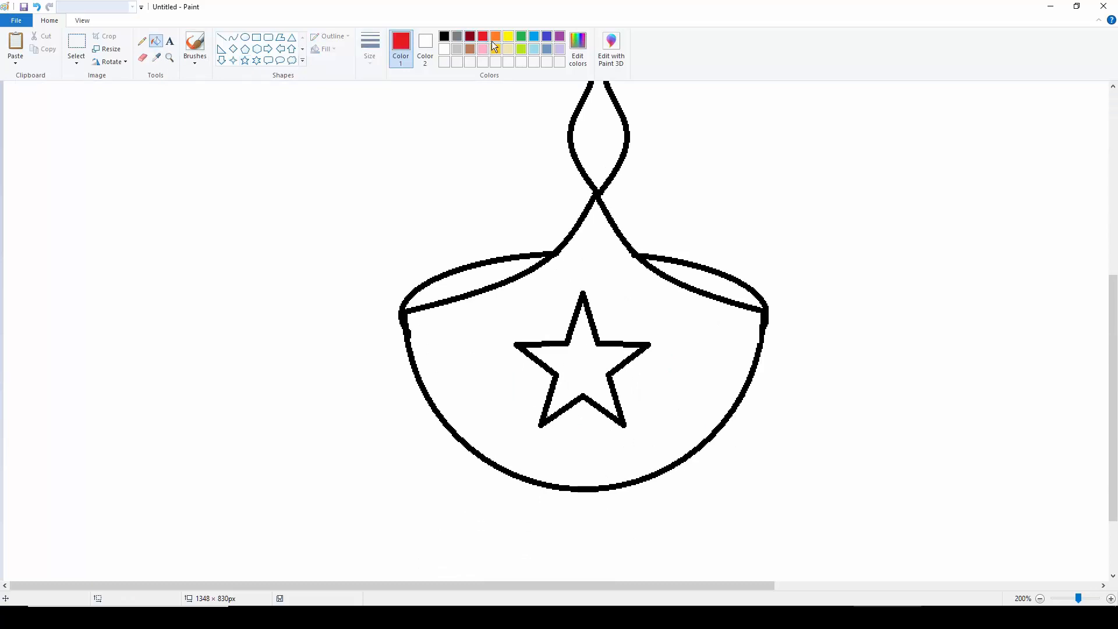
pyautogui.click(595, 243)
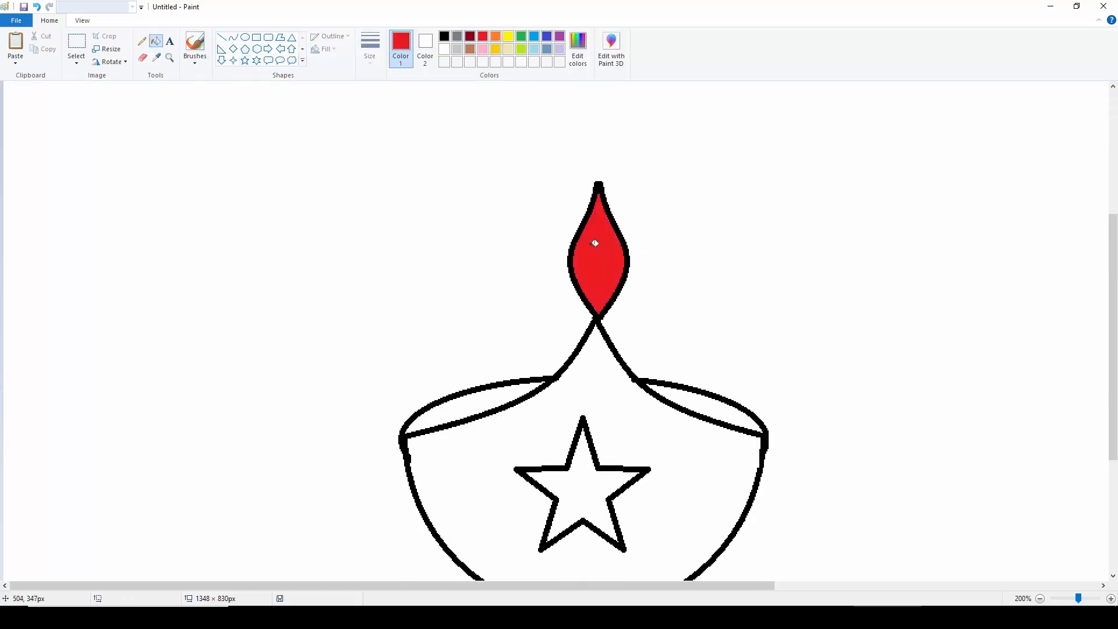
pyautogui.moveTo(509, 51)
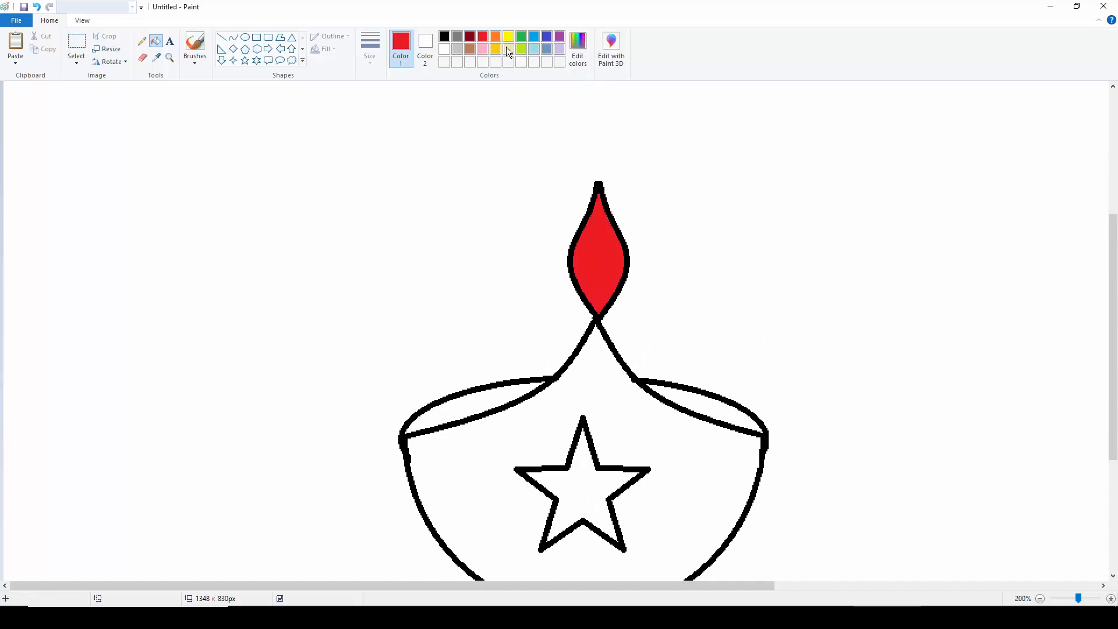
pyautogui.click(497, 36)
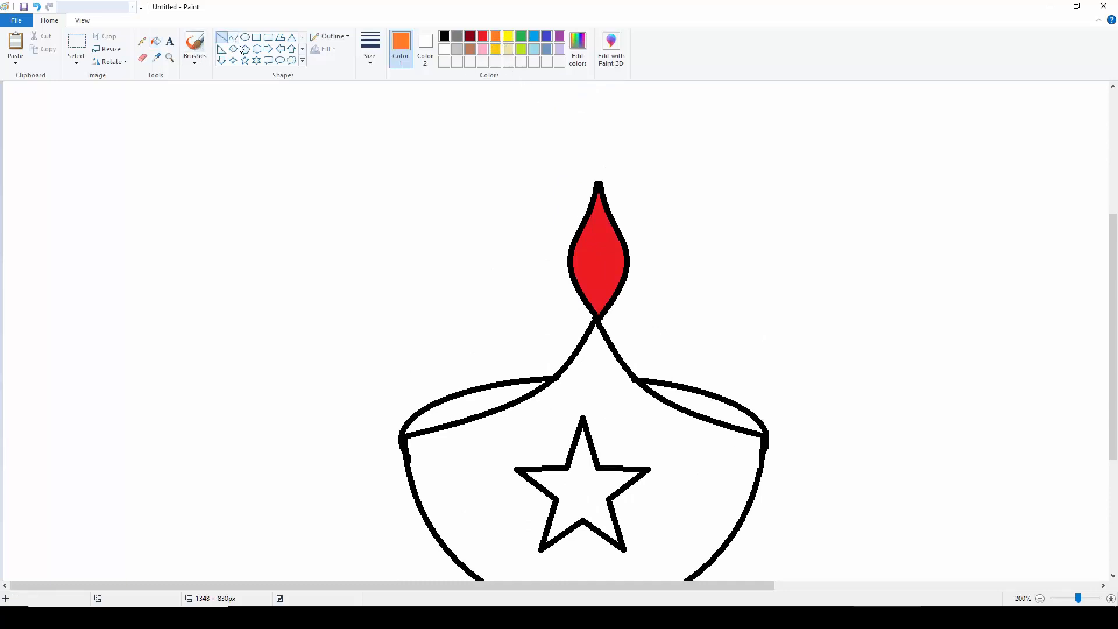
pyautogui.moveTo(599, 193); pyautogui.dragTo(601, 310)
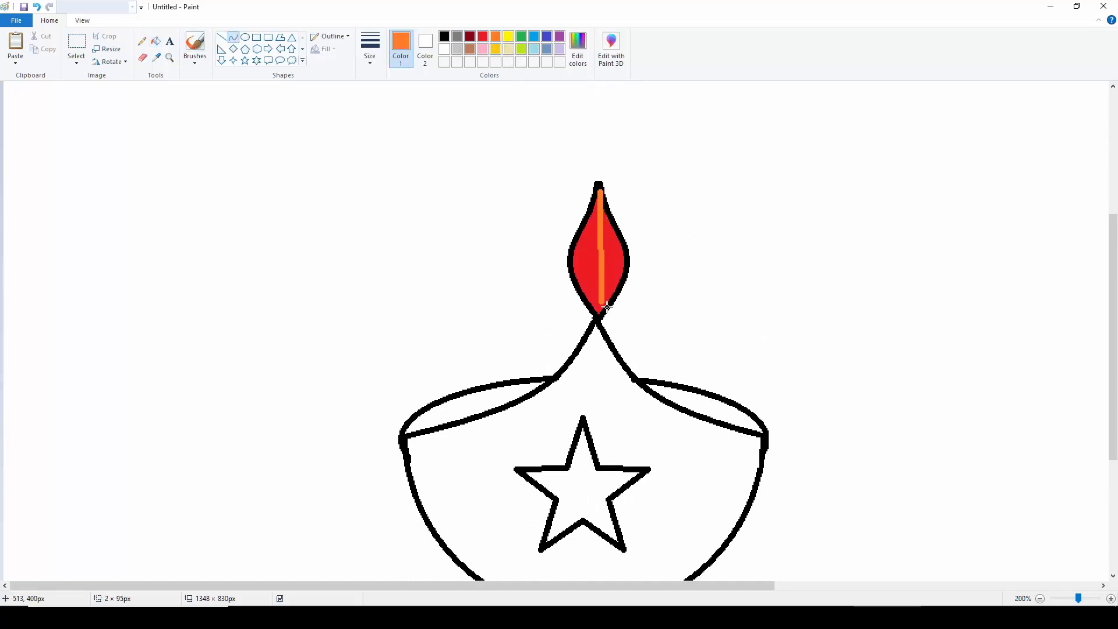
pyautogui.moveTo(602, 307); pyautogui.dragTo(609, 255)
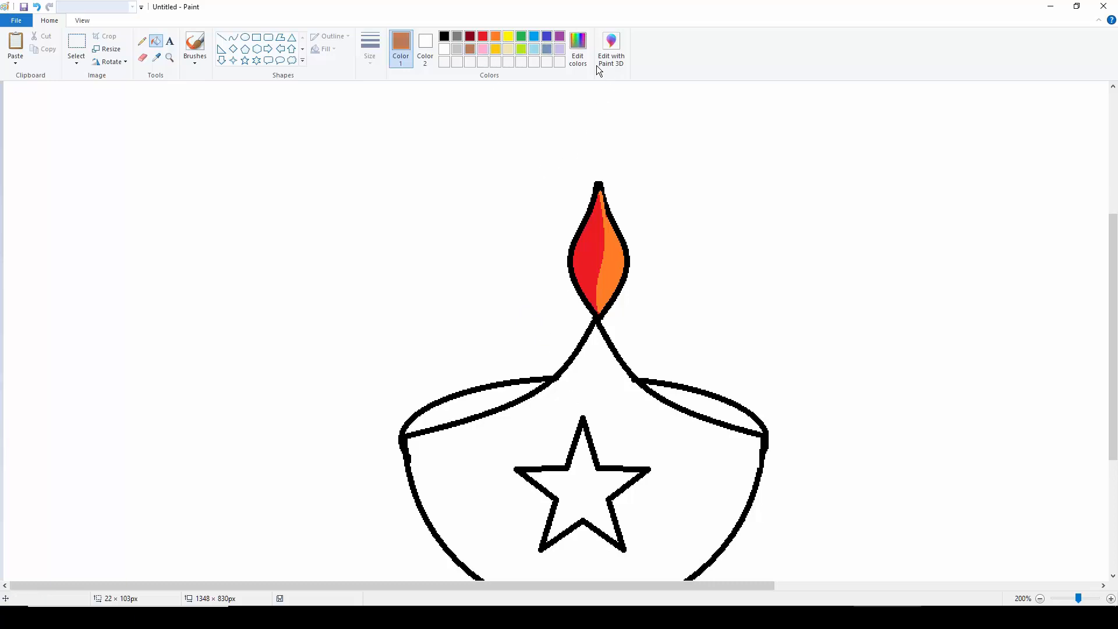
# - Fill the lamp bowl with a custom olive green
pyautogui.click(577, 43)
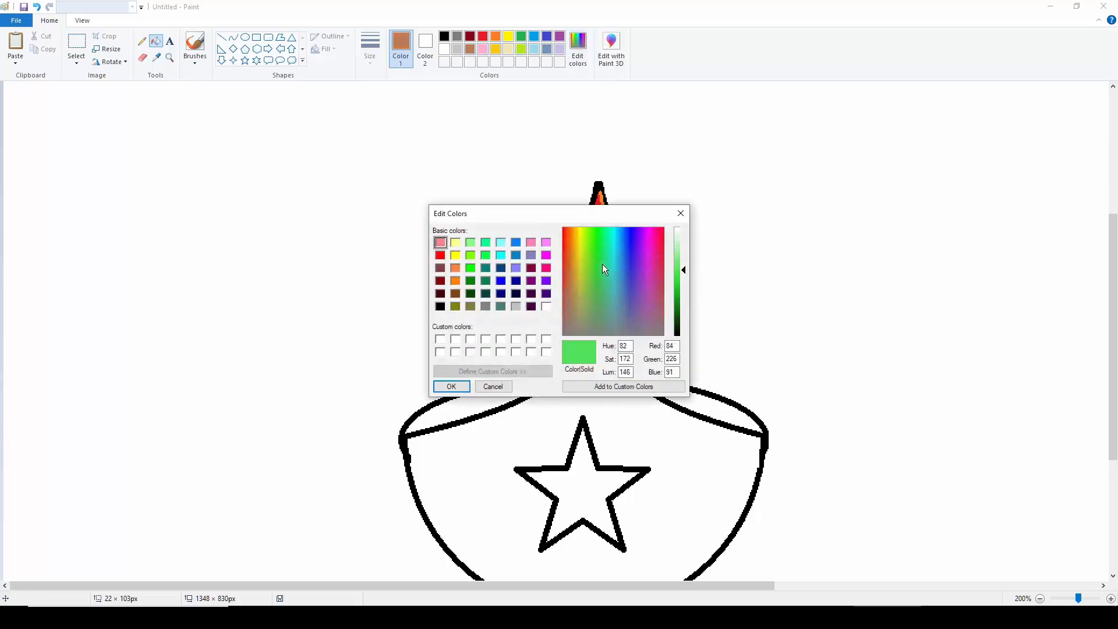
pyautogui.click(452, 386)
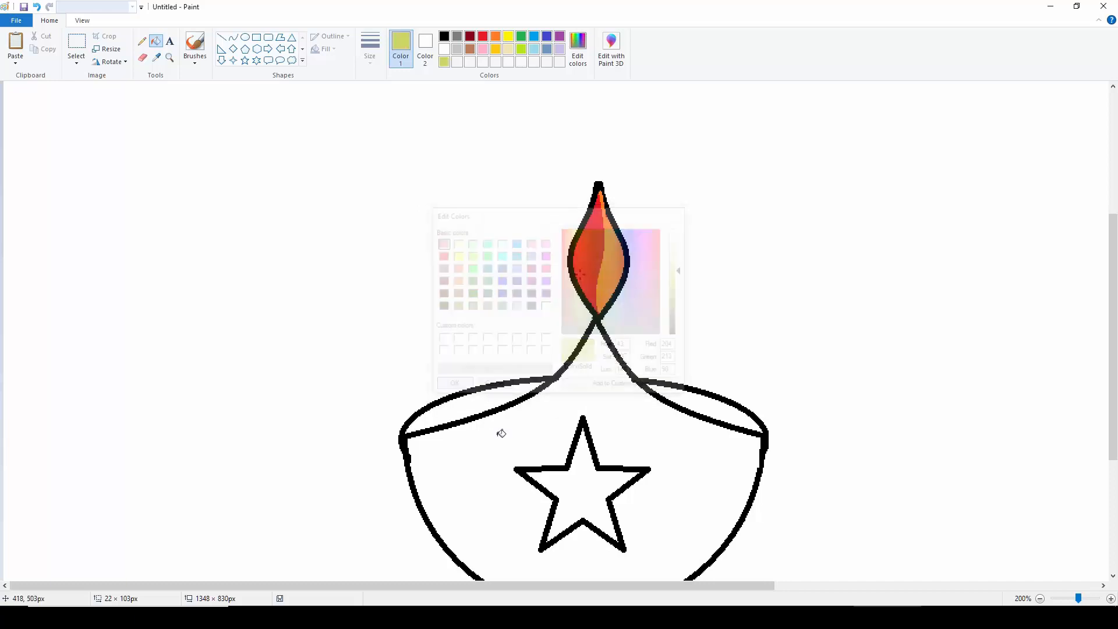
pyautogui.click(454, 382)
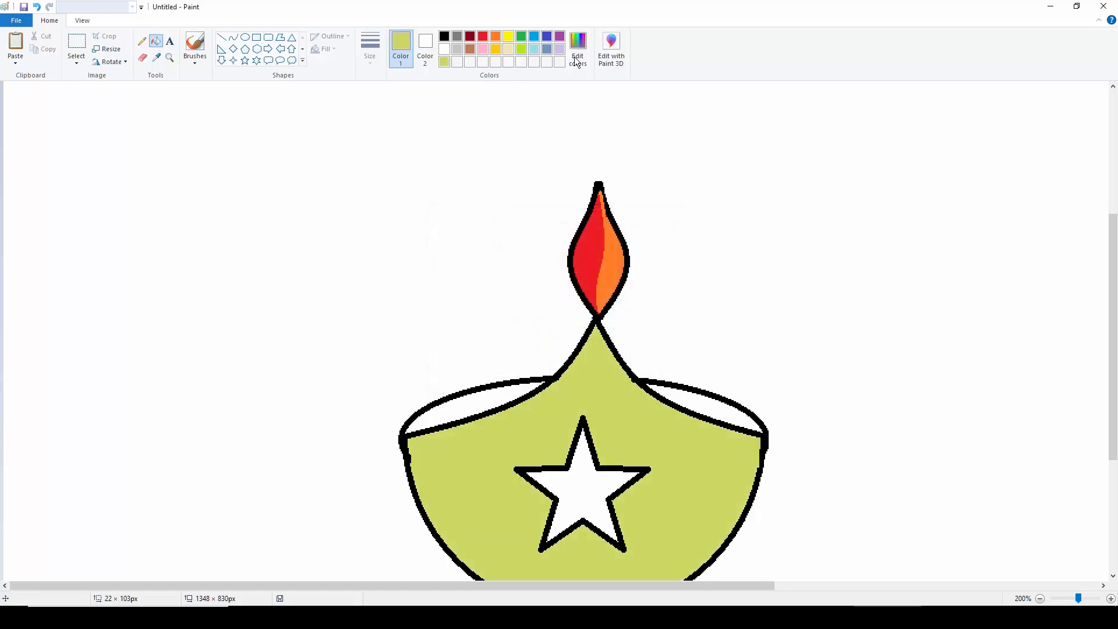
pyautogui.click(577, 49)
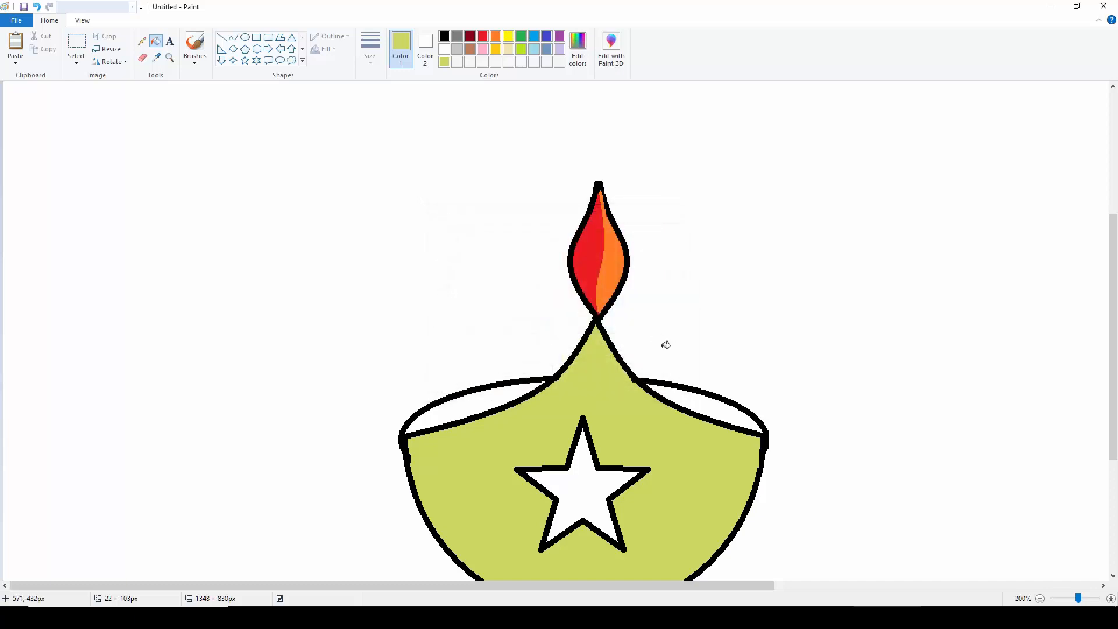
# - Shade the left and right inner rim with progressively darker greens
pyautogui.click(577, 46)
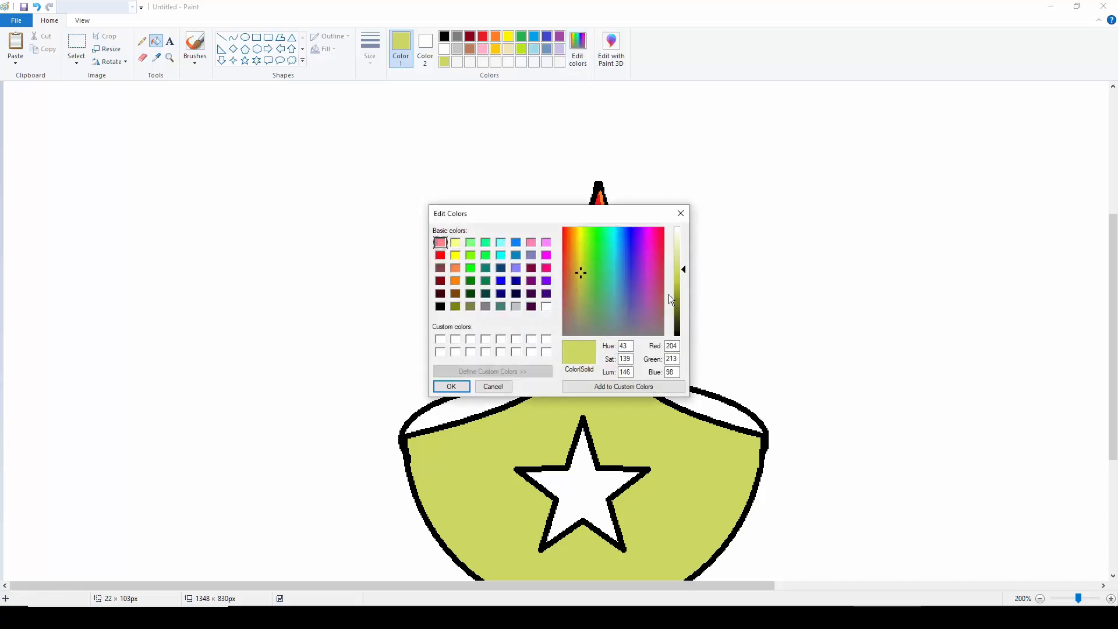
pyautogui.click(452, 387)
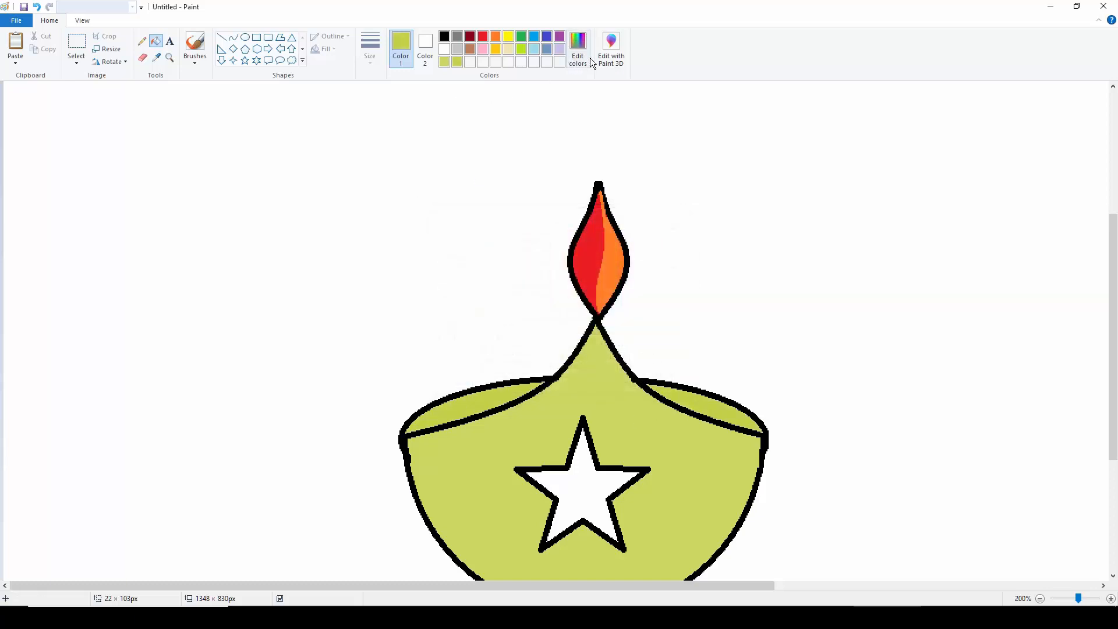
pyautogui.click(577, 45)
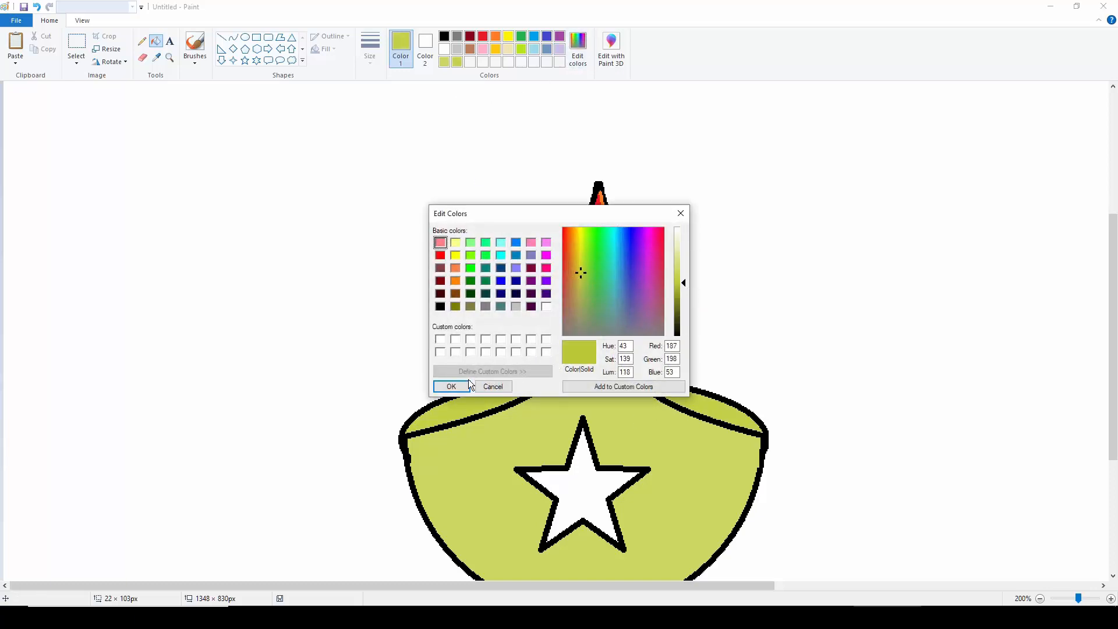
pyautogui.click(450, 386)
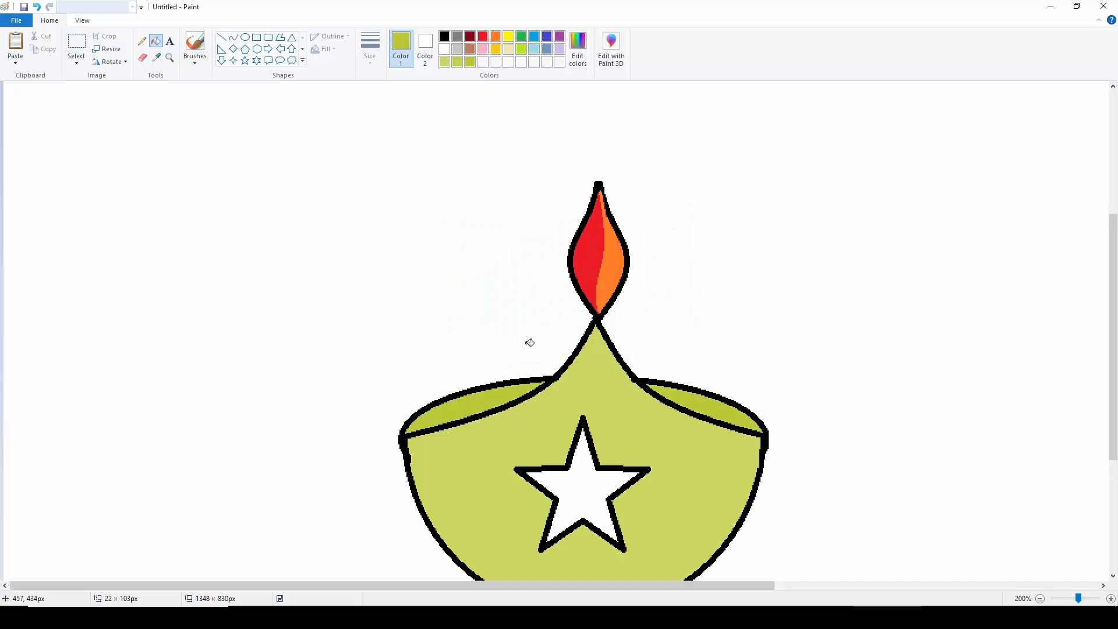
pyautogui.click(577, 47)
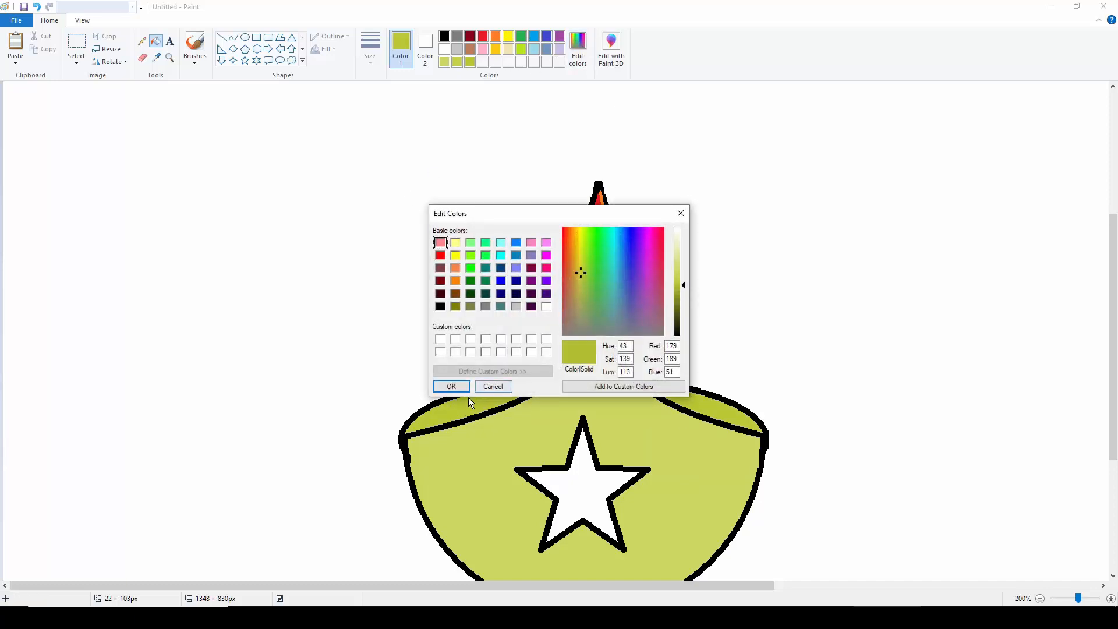
pyautogui.click(452, 386)
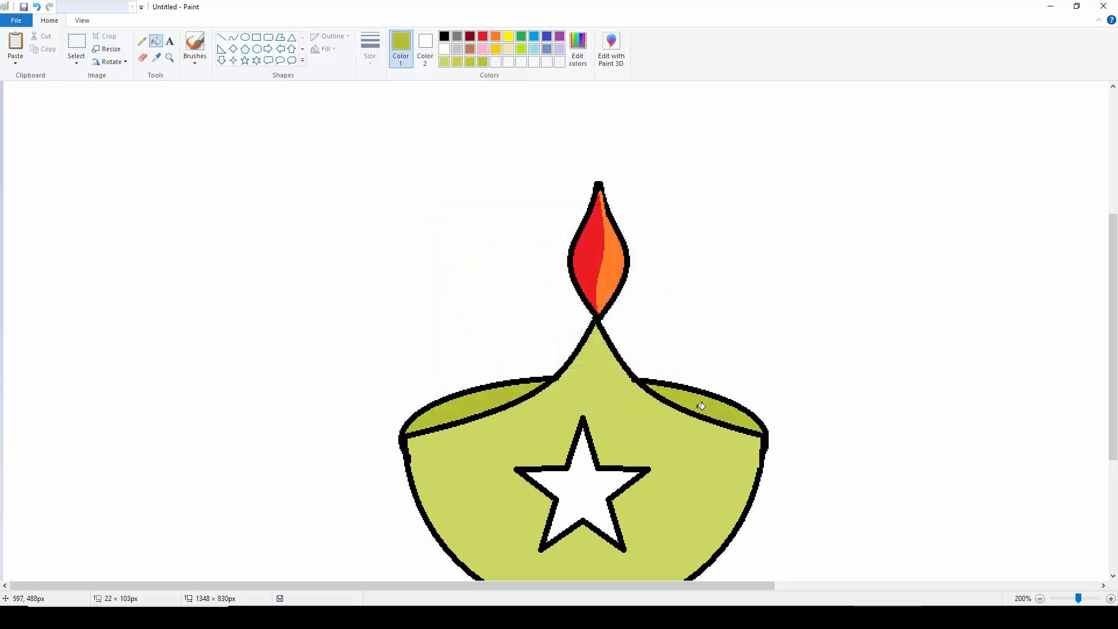
pyautogui.click(494, 36)
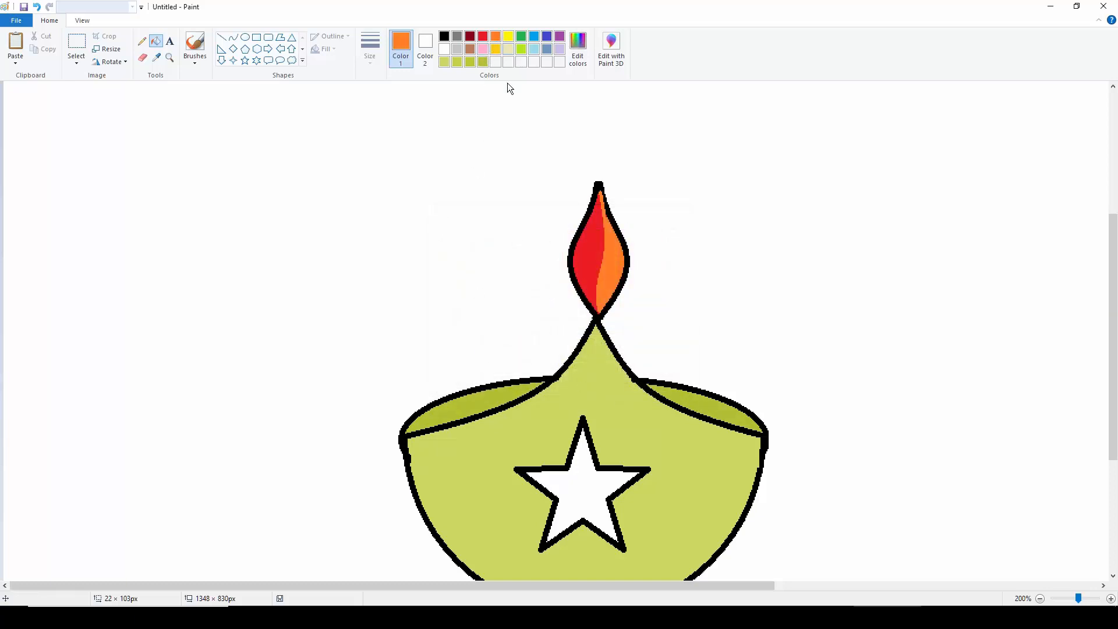
# - Fill the white star orange and scroll to view the whole lamp
pyautogui.click(585, 500)
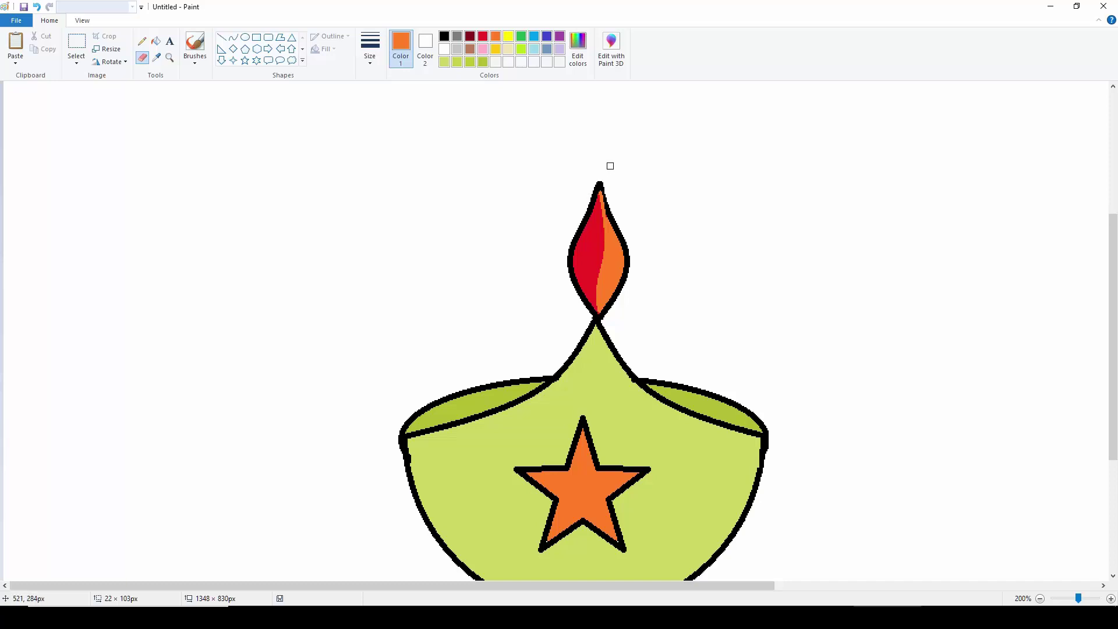
pyautogui.moveTo(610, 193)
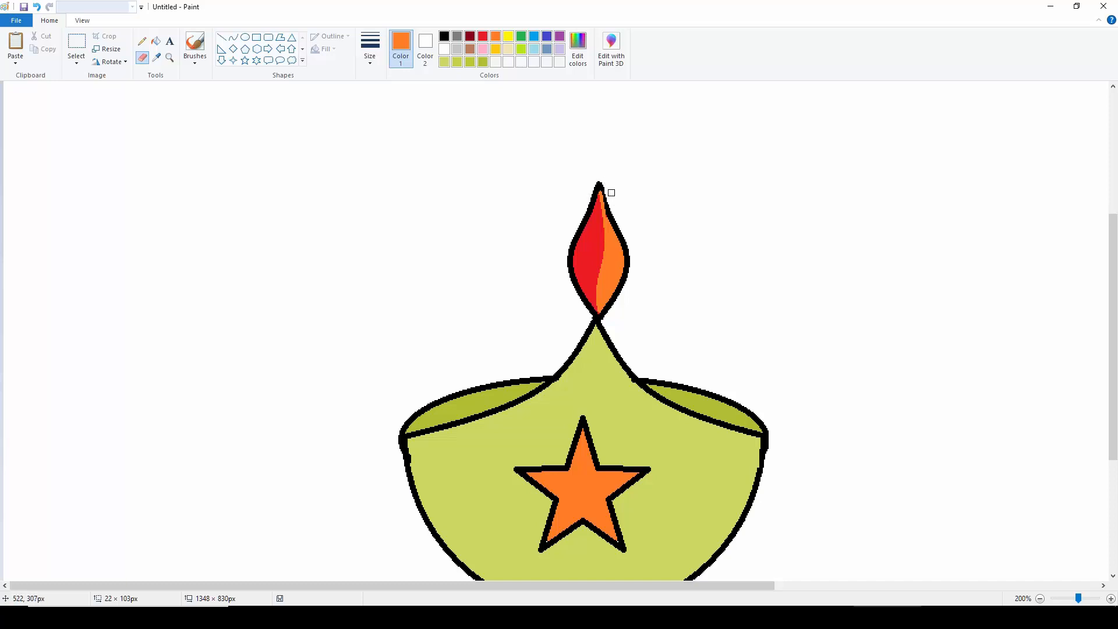
pyautogui.moveTo(592, 188)
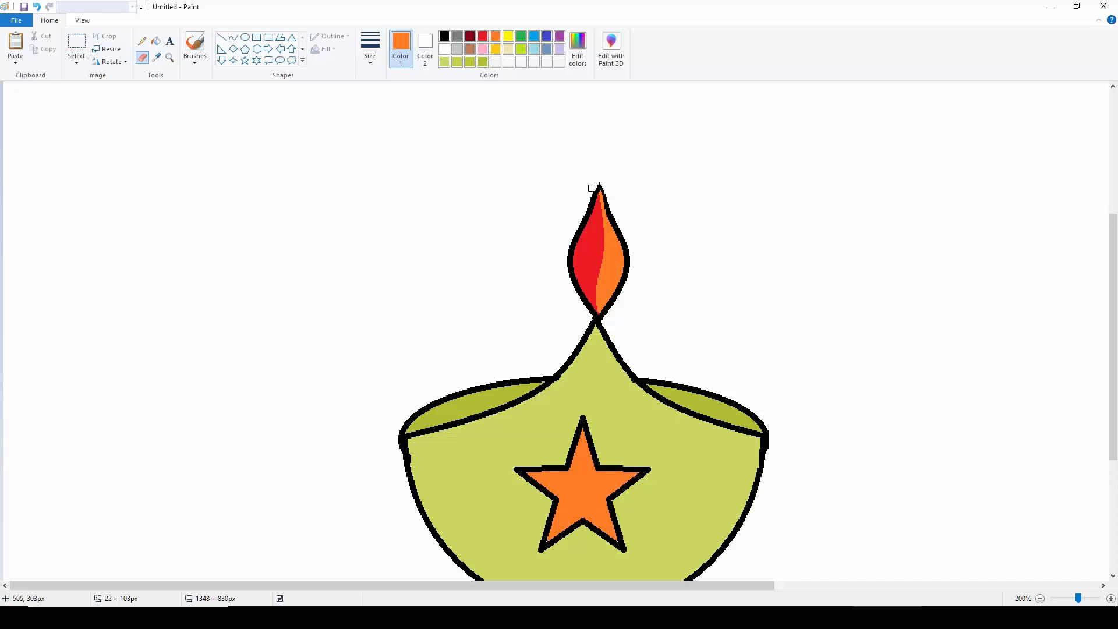
pyautogui.scroll(-3)
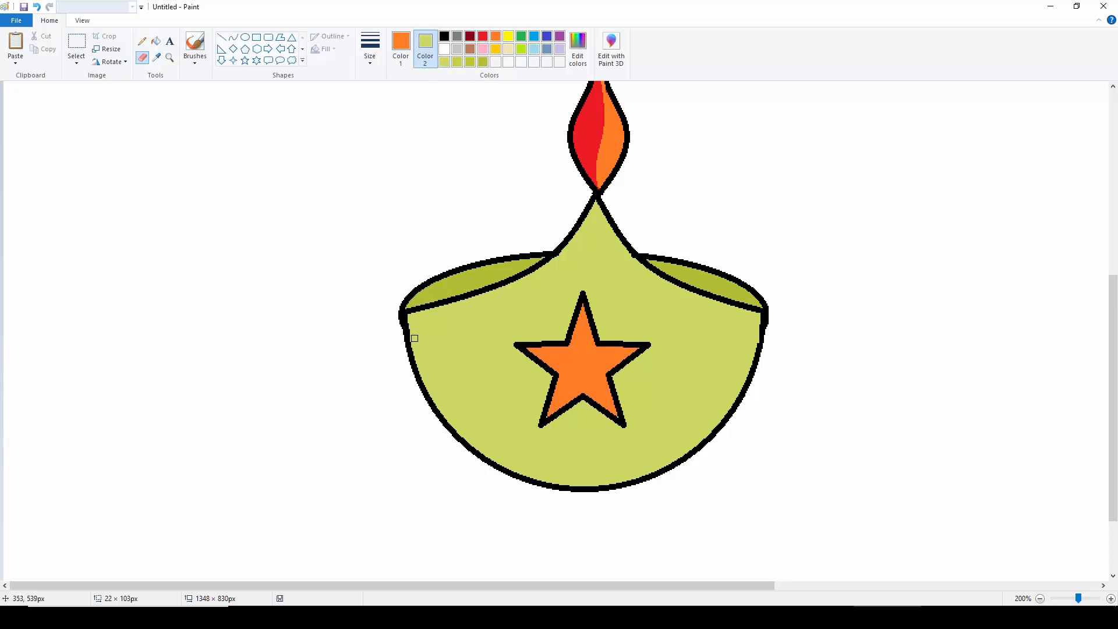
pyautogui.moveTo(418, 335)
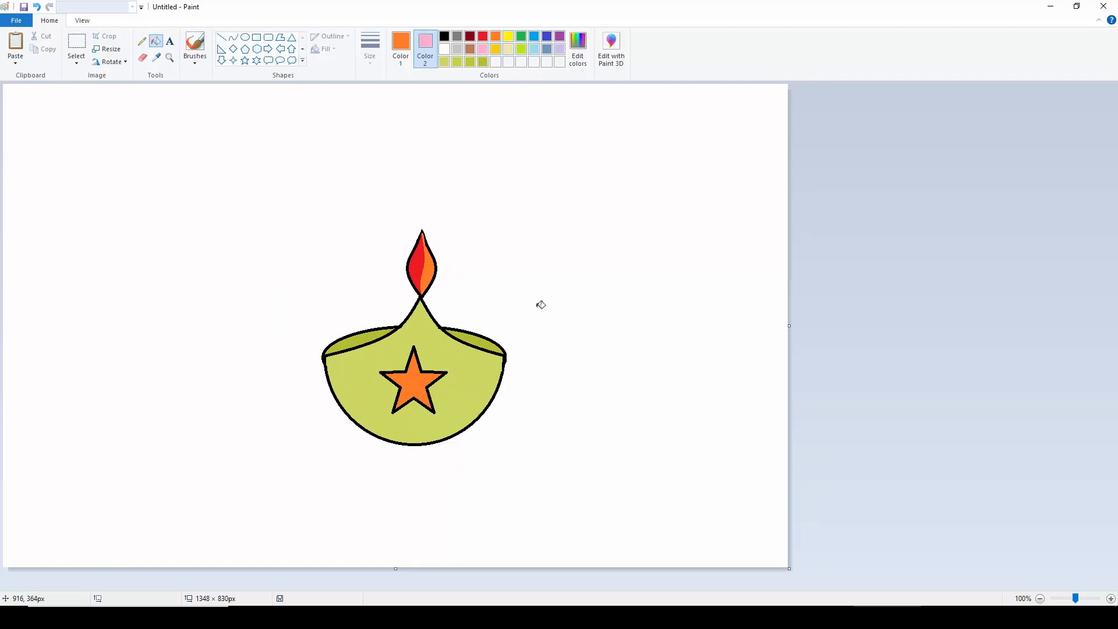
# - Fill the background pink, then select the lamp and shift it slightly left
pyautogui.click(540, 304)
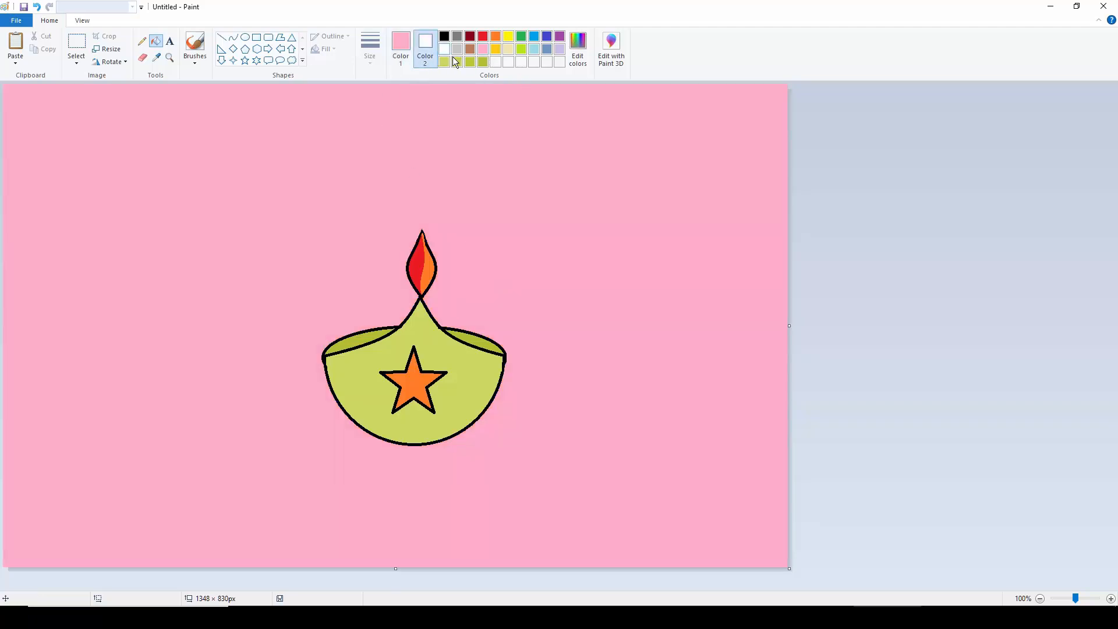
pyautogui.click(400, 45)
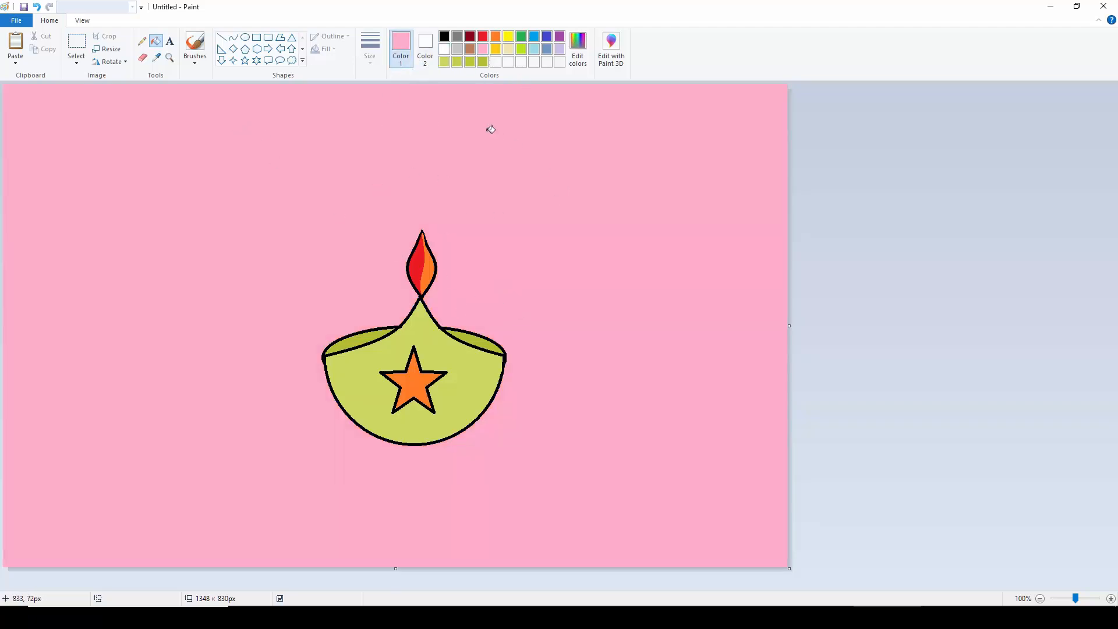
pyautogui.click(425, 41)
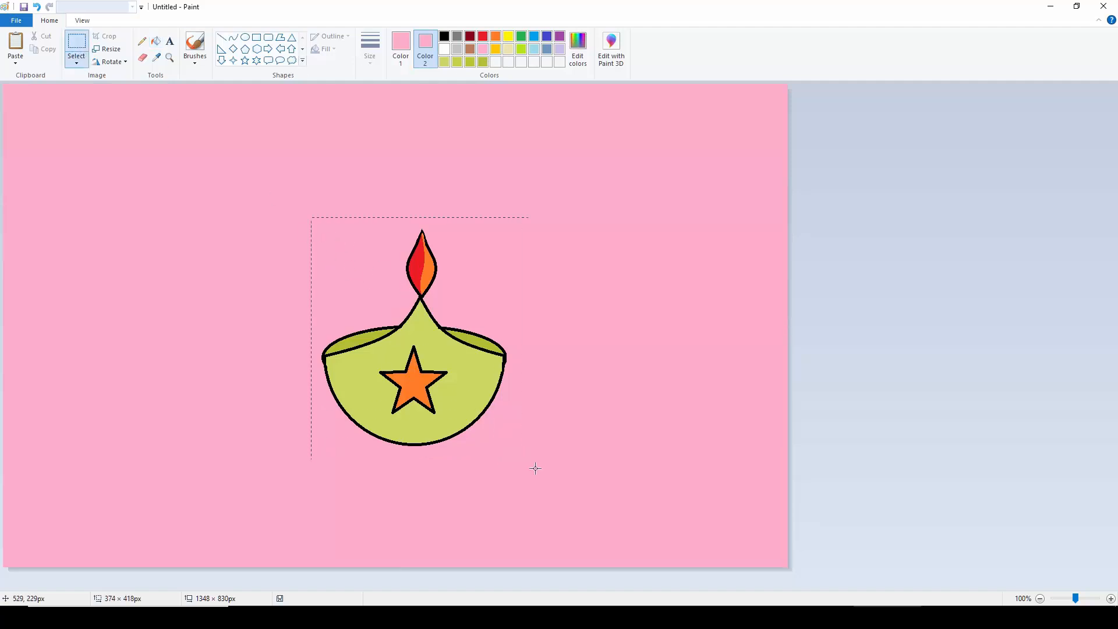
pyautogui.moveTo(419, 337); pyautogui.dragTo(384, 326)
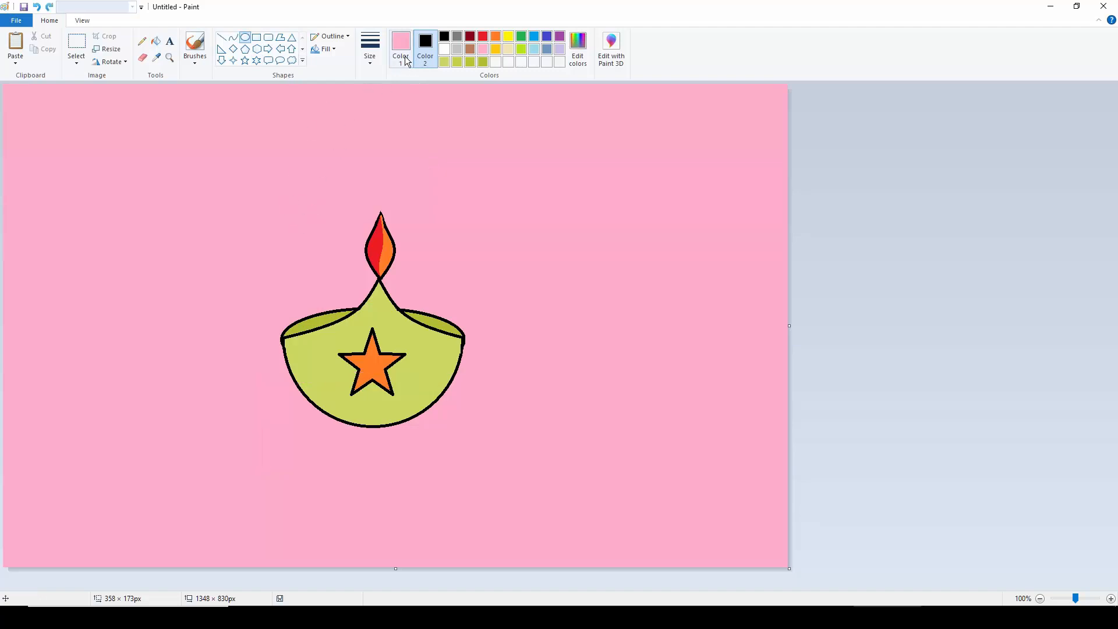
# - Draw a dark gray oval and position it as a shadow under the bowl
pyautogui.click(456, 36)
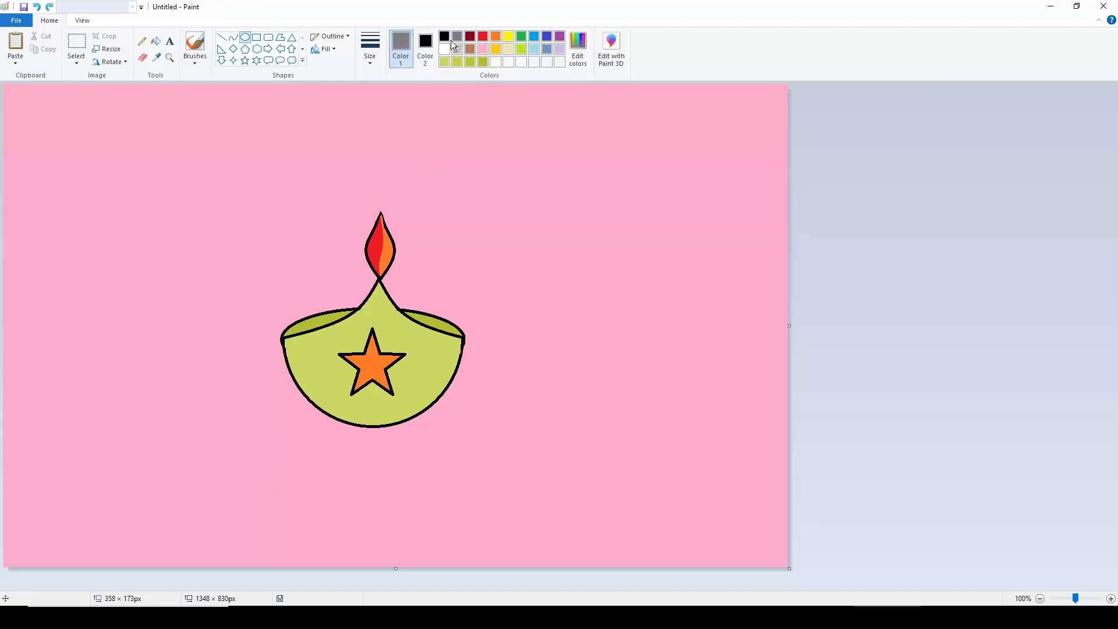
pyautogui.click(577, 47)
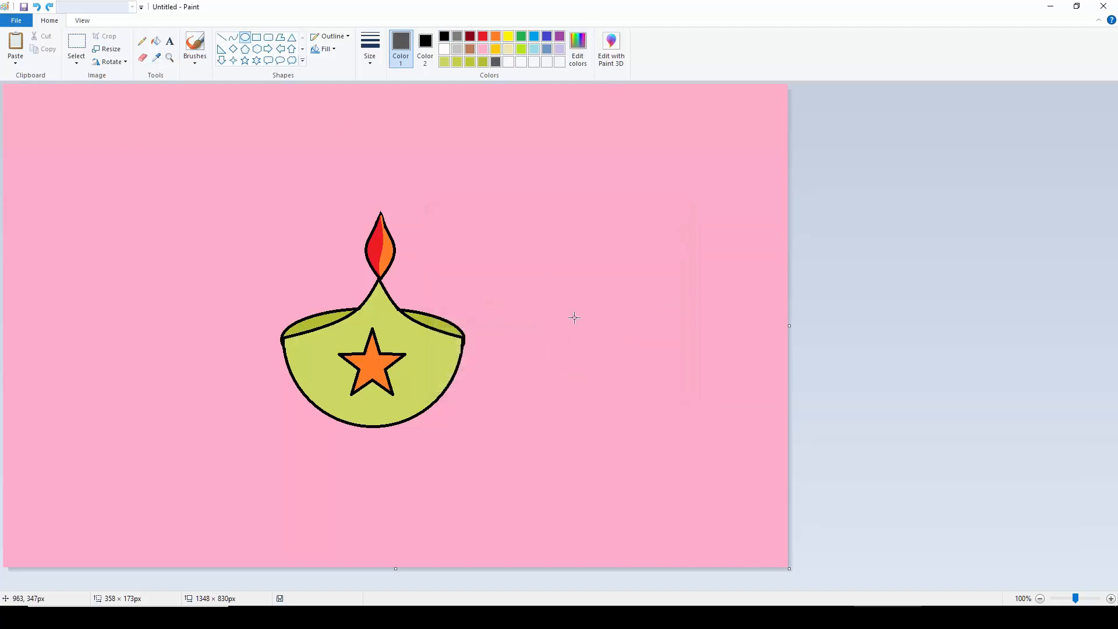
pyautogui.moveTo(518, 363); pyautogui.dragTo(648, 431)
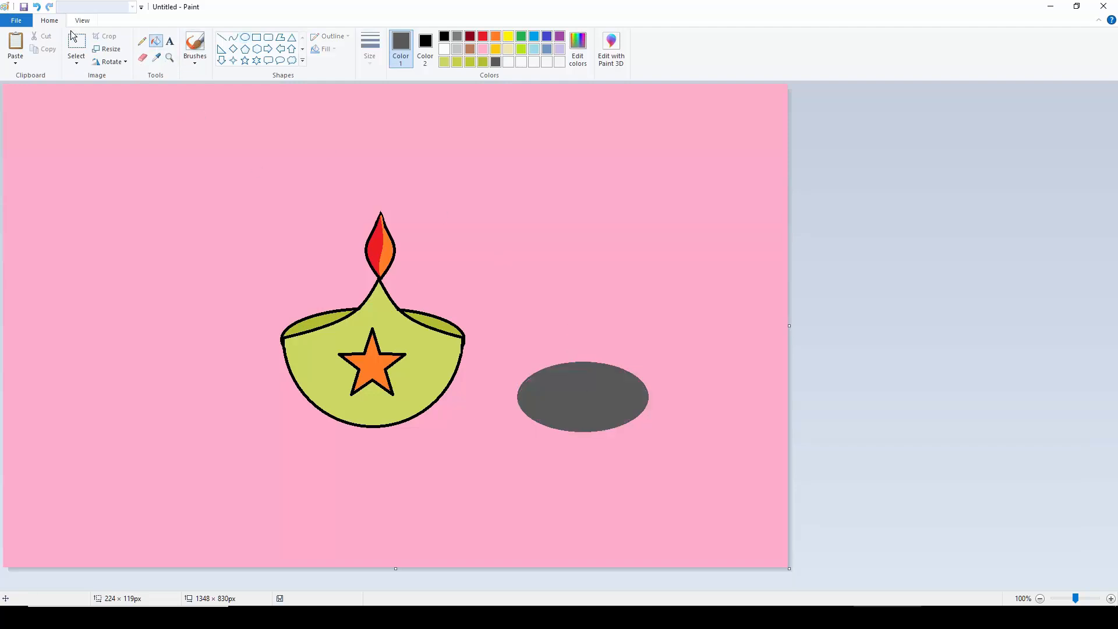
pyautogui.moveTo(254, 191); pyautogui.dragTo(476, 451)
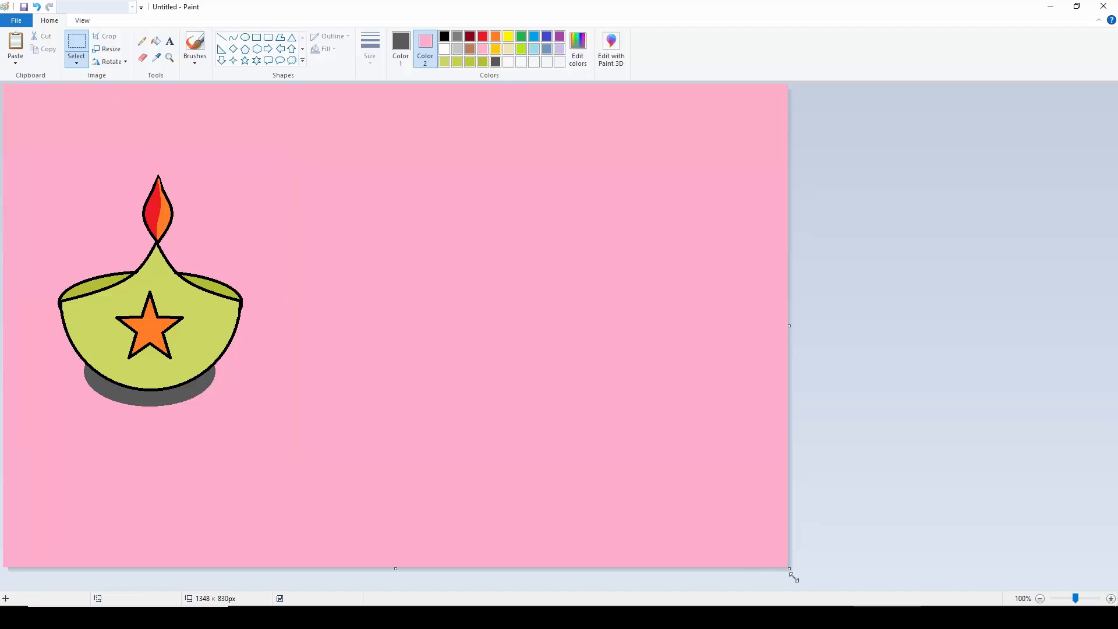
# - Drag the canvas corner inward to crop the pink picture tightly around the lamp and shadow
pyautogui.moveTo(789, 570); pyautogui.dragTo(325, 470)
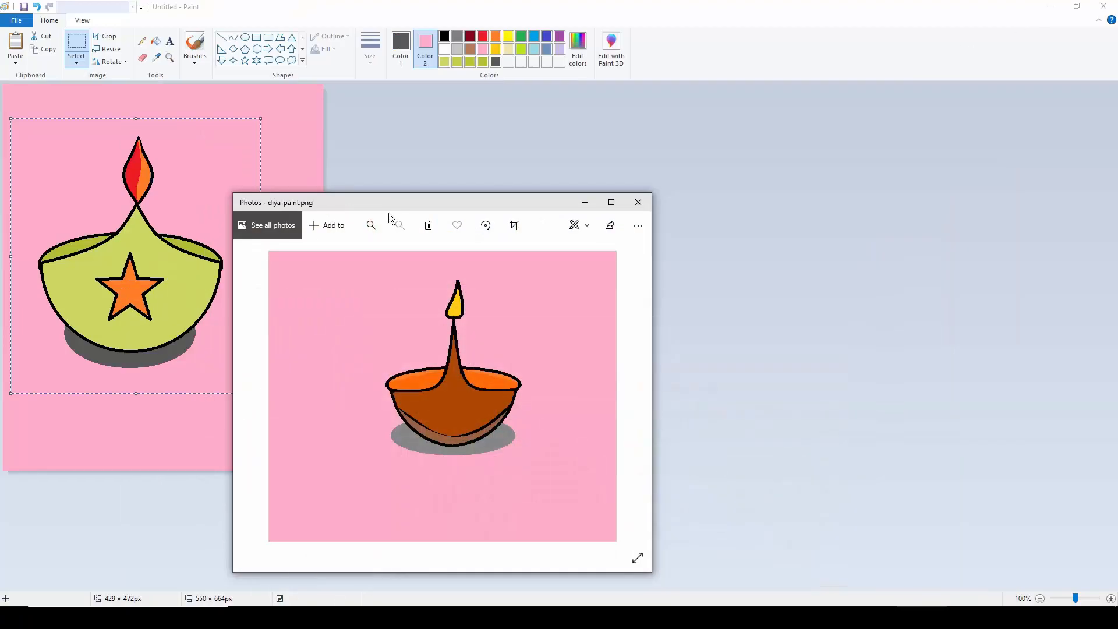
# - Arrange diya-paint.png and diya-render-[Converted].jpg side by side in Photos
pyautogui.moveTo(388, 203); pyautogui.dragTo(417, 189)
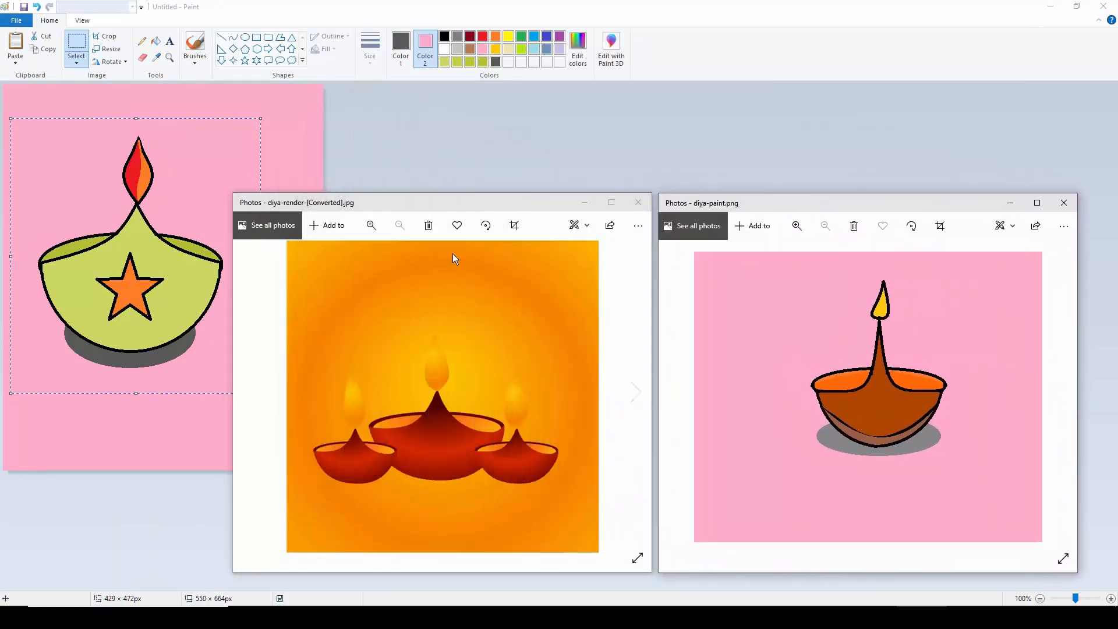
pyautogui.moveTo(455, 202); pyautogui.dragTo(448, 204)
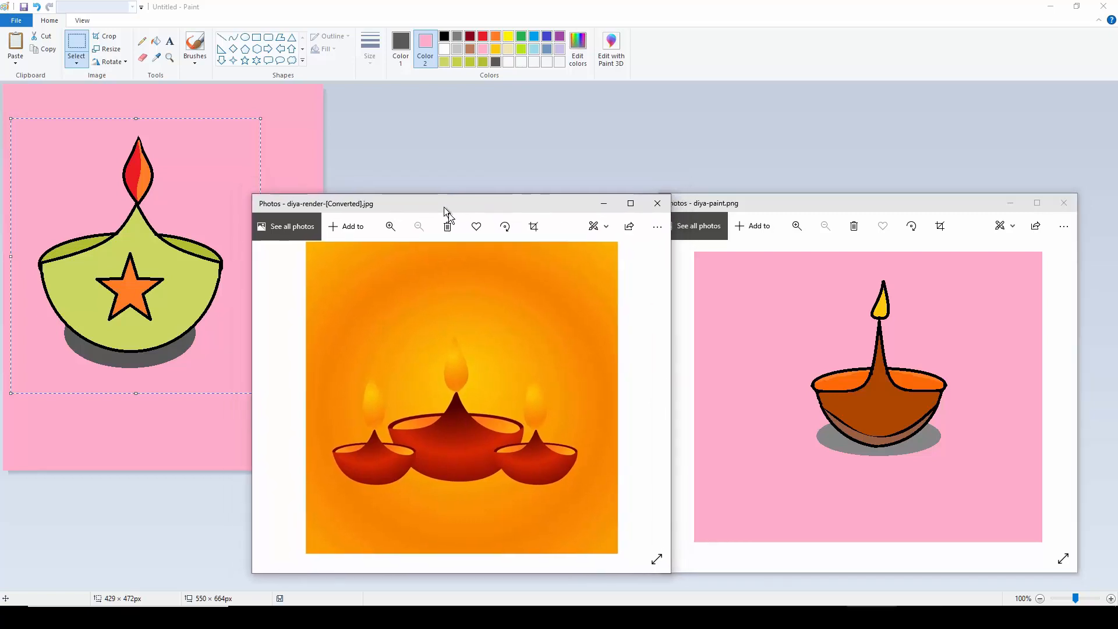
pyautogui.moveTo(446, 227)
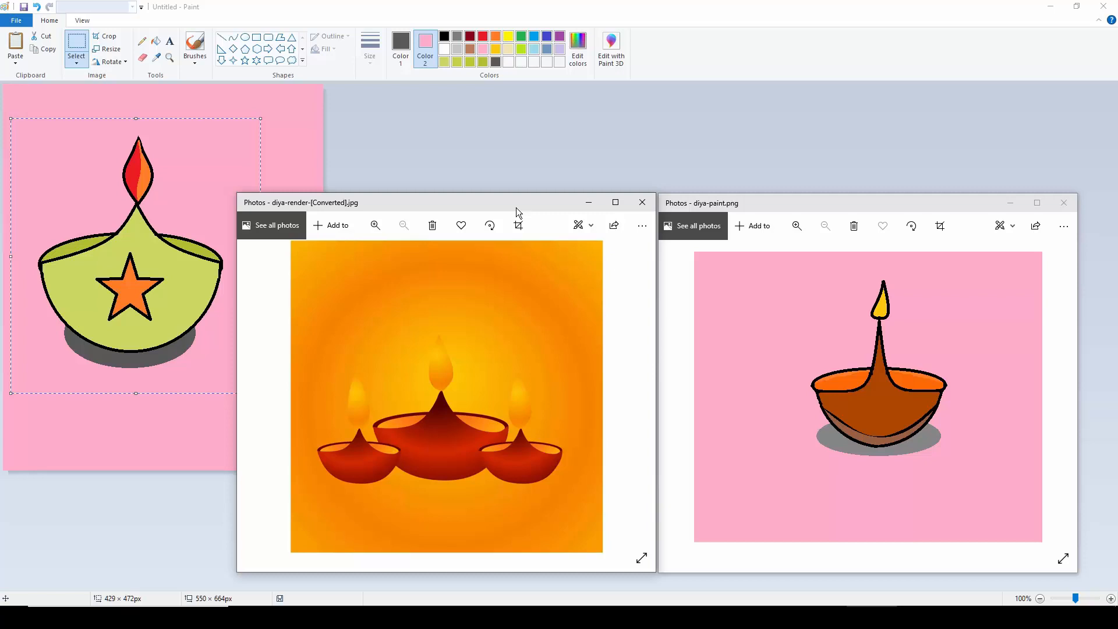
pyautogui.moveTo(642, 202)
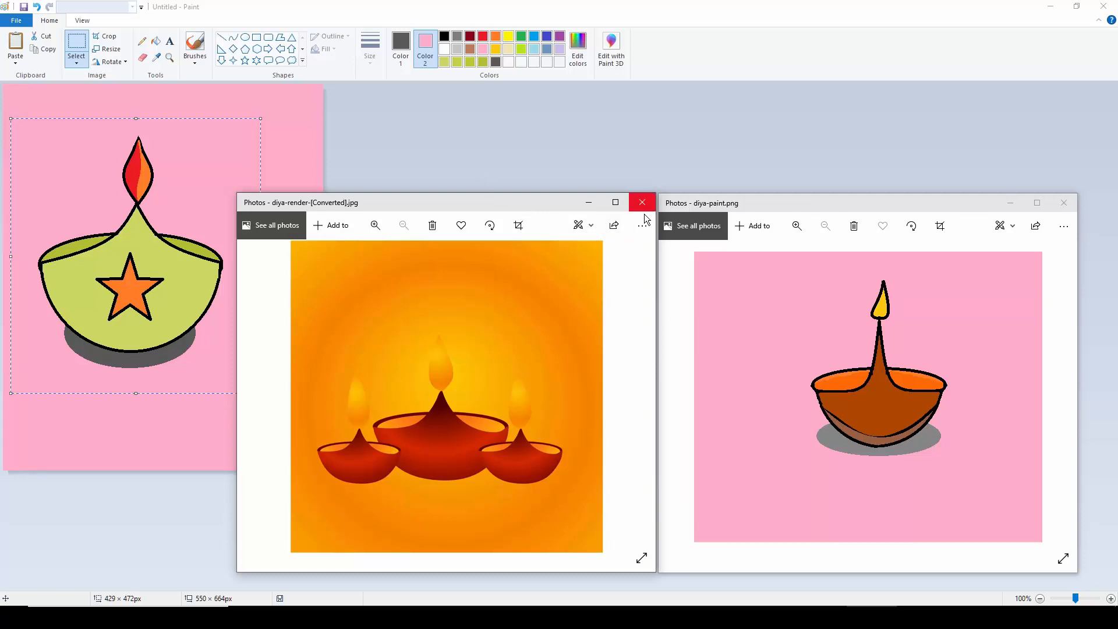
# - Close the diya-render and diya-paint Photos windows, leaving only the Paint drawing
pyautogui.click(642, 202)
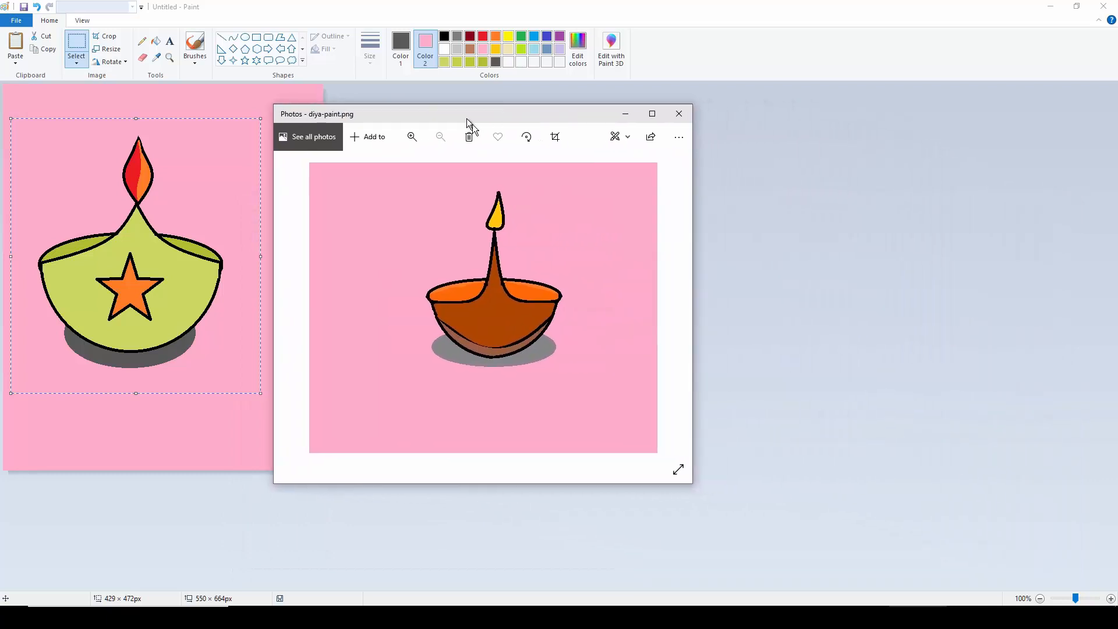
pyautogui.moveTo(474, 129)
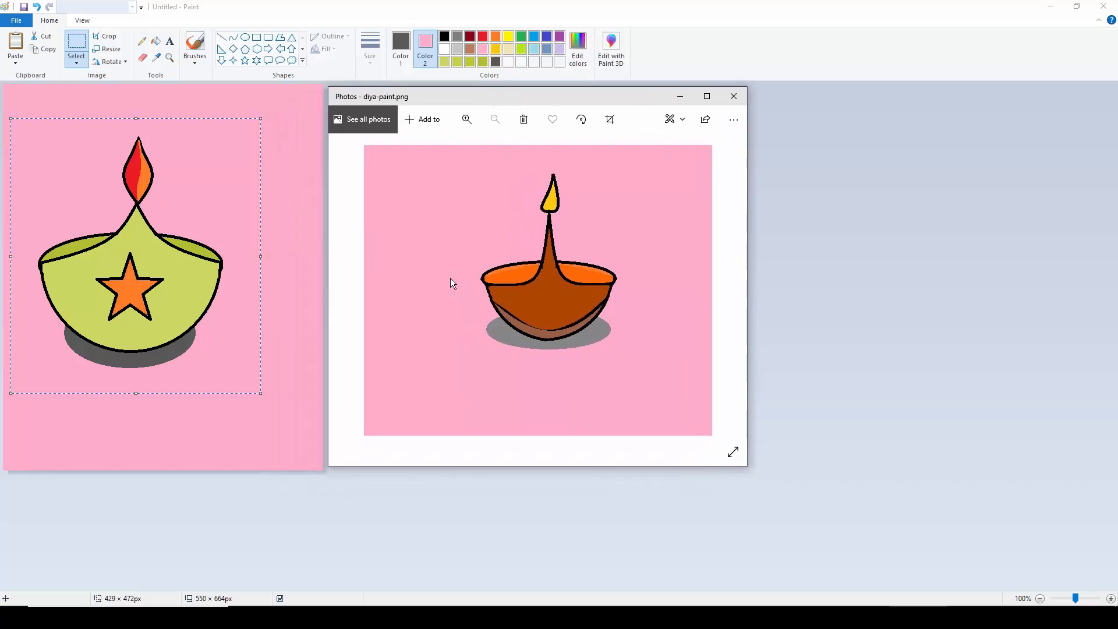
pyautogui.click(733, 96)
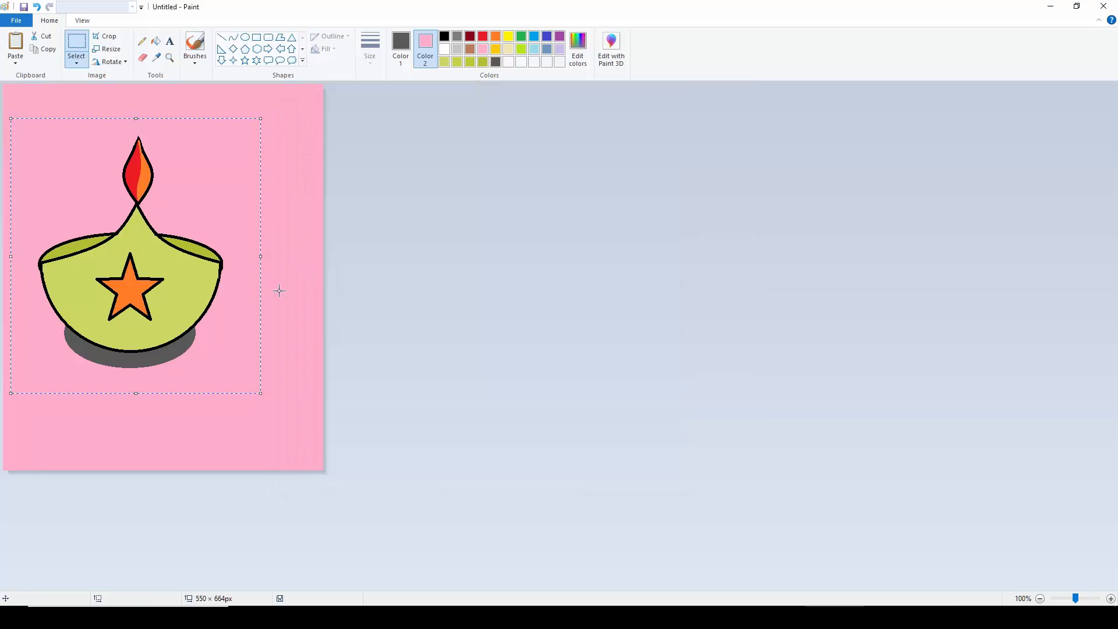